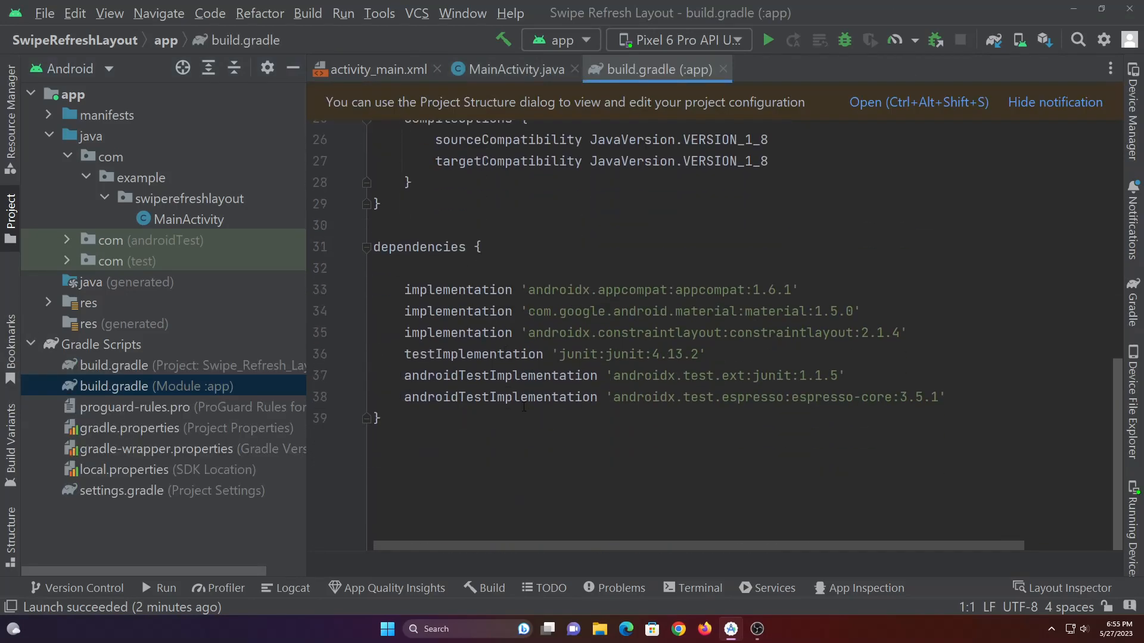
# Step: Add implementation 'androidx.swiperefreshlayout:swiperefreshlayout:1.1.0' to the app dependencies and sync Gradle
pyautogui.click(409, 268)
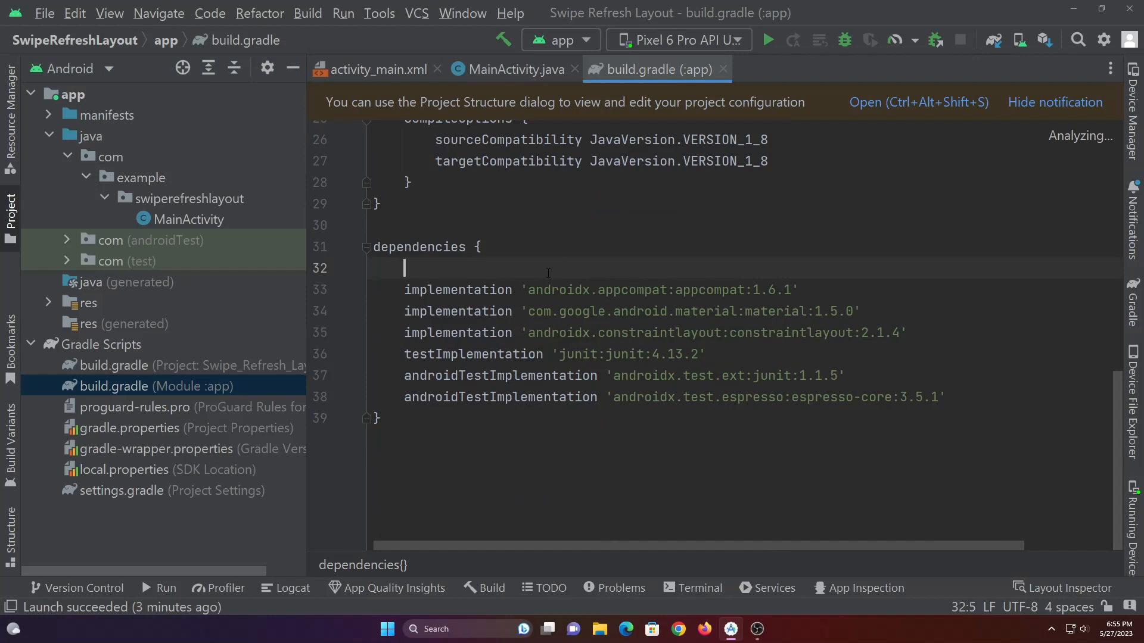
pyautogui.write("implementation '")
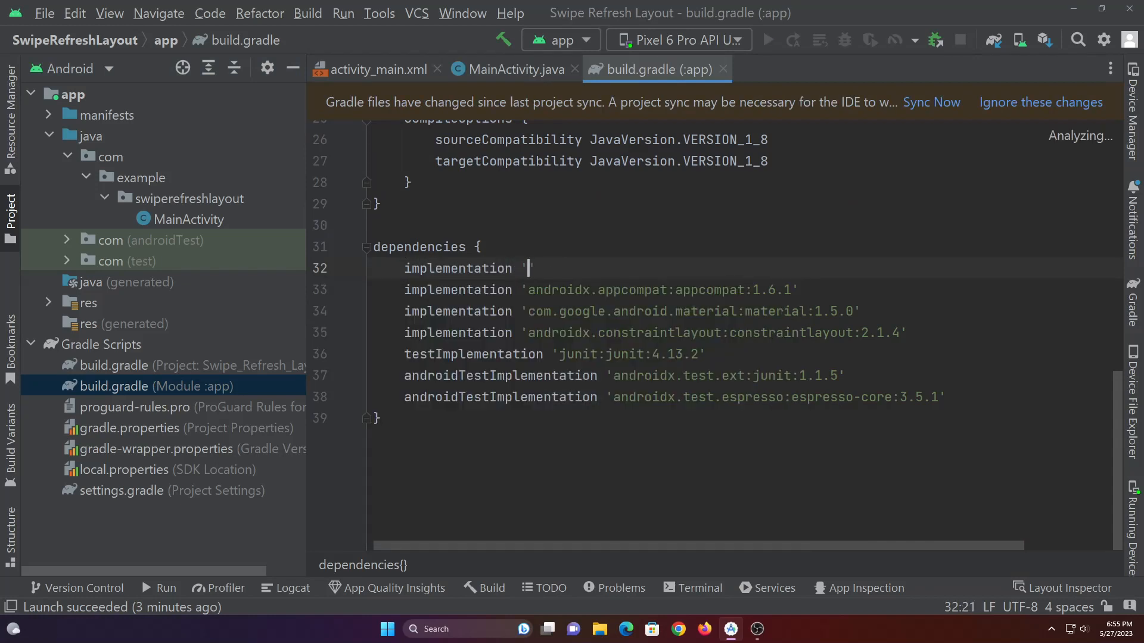
pyautogui.write('androidx.swiperefreshlayout:swiperefreshlayout:1.1.0')
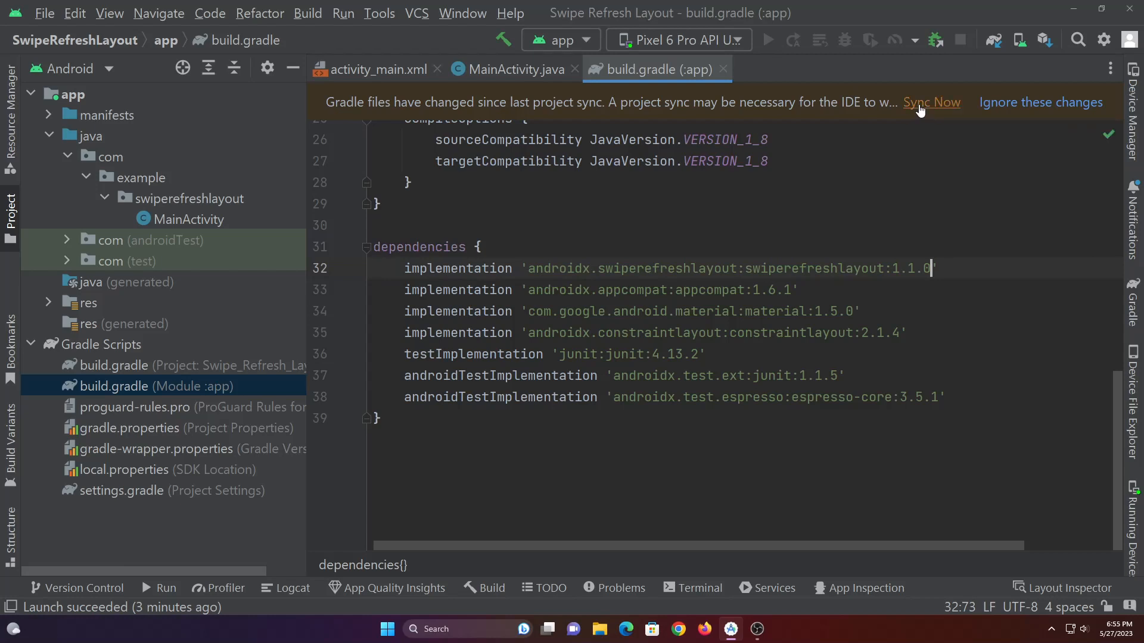
pyautogui.click(931, 103)
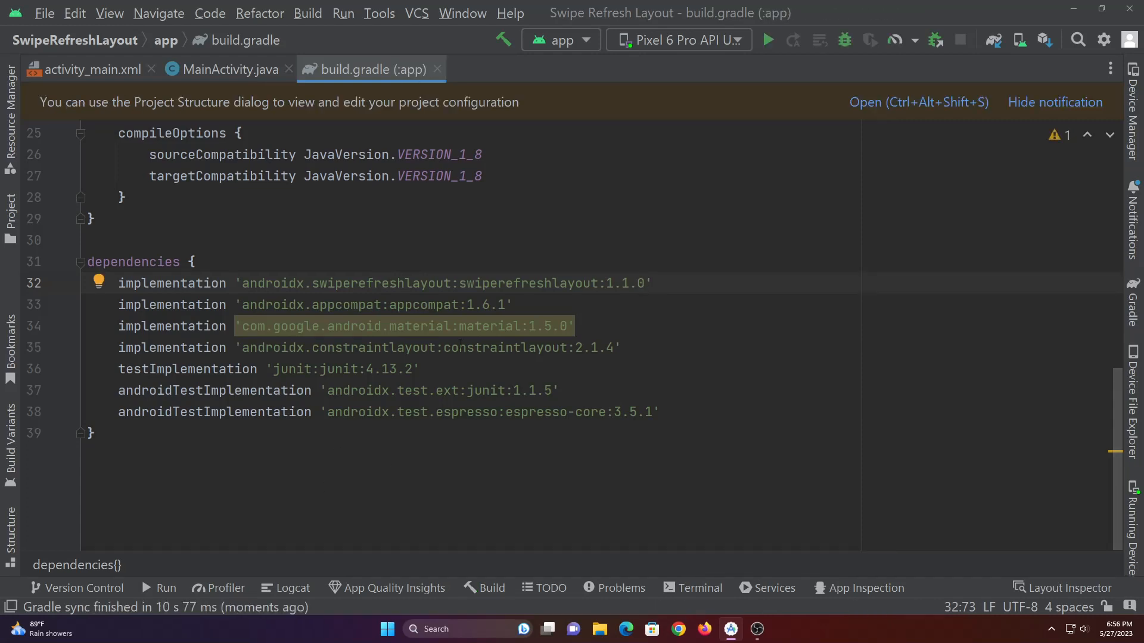
# Step: Show activity_main.xml in Split view and select the Hello World TextView for replacement
pyautogui.click(89, 69)
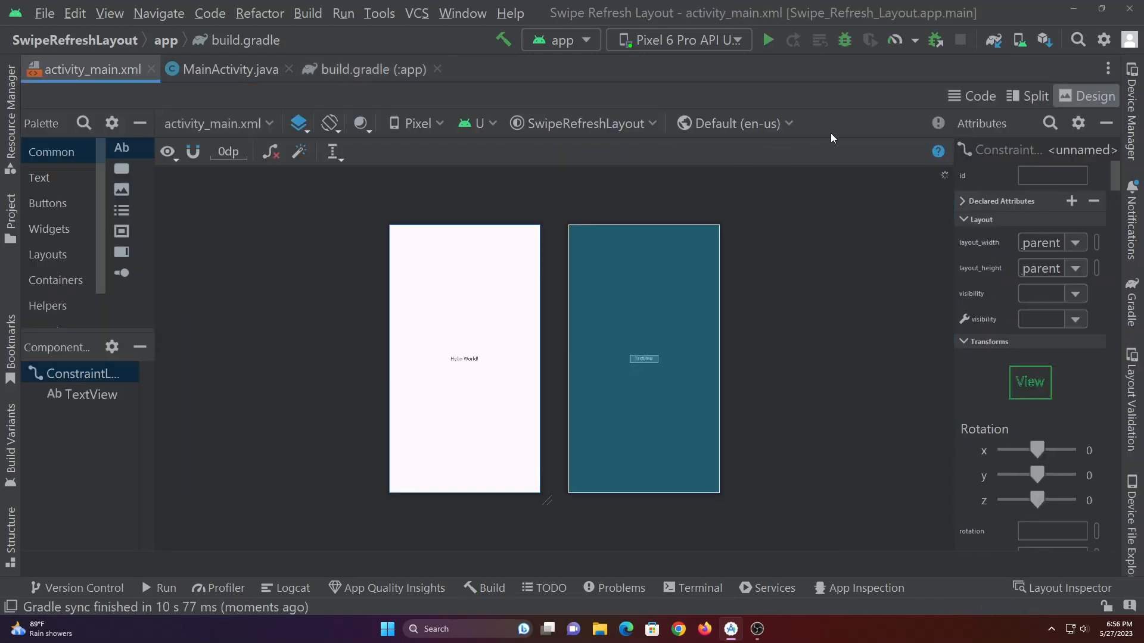
pyautogui.click(1033, 96)
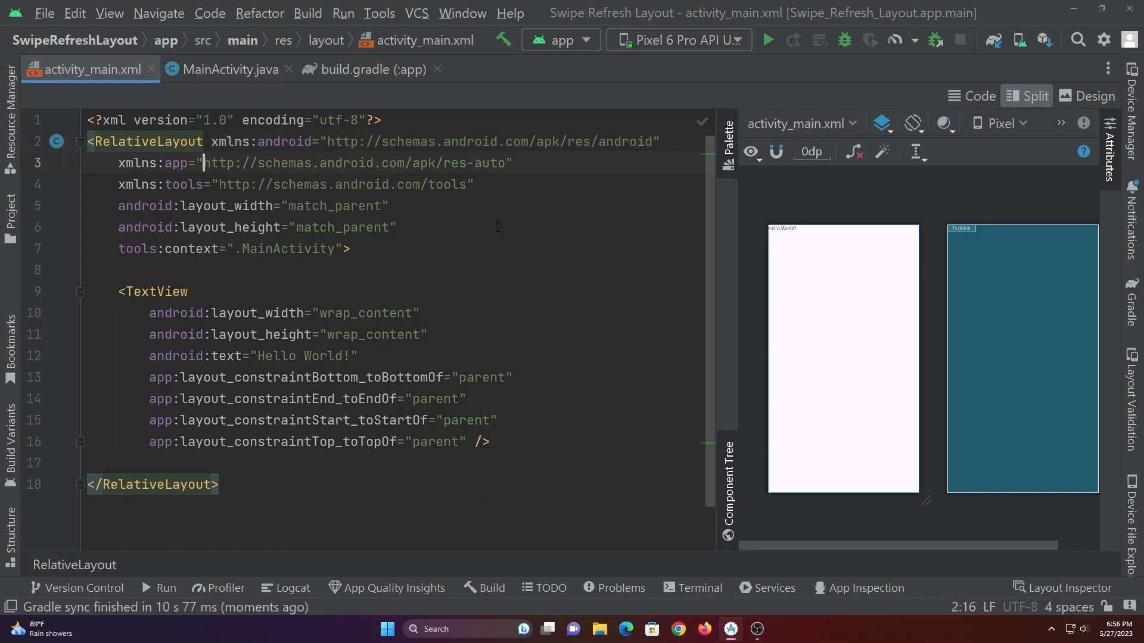
pyautogui.click(484, 441)
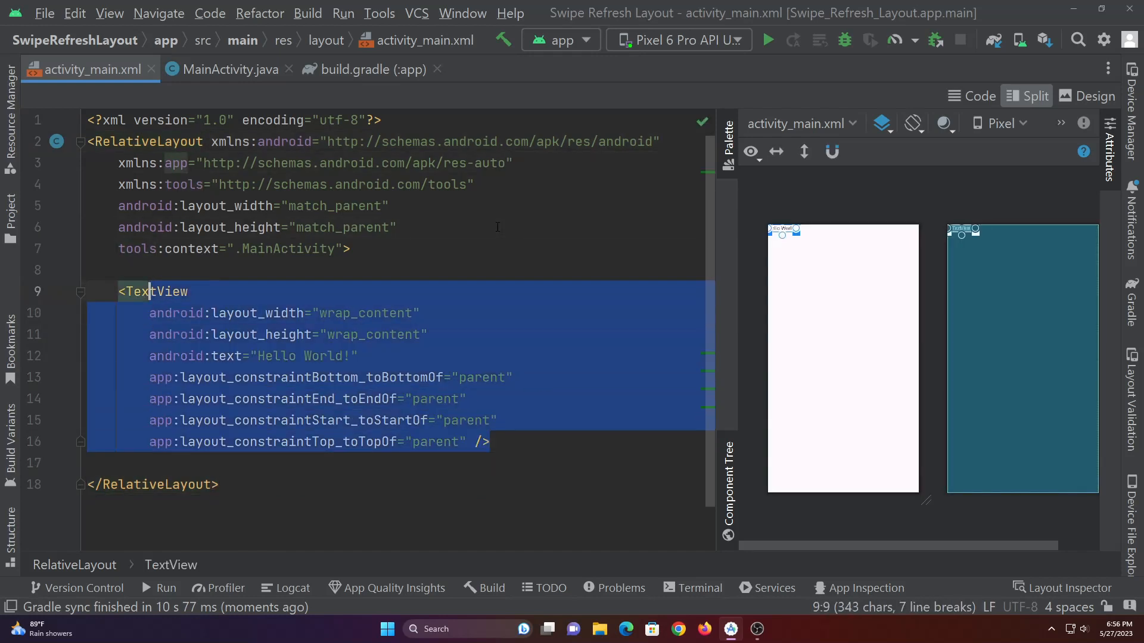
# Step: Write a MaterialToolbar with match_parent width, colorPrimary background and id toolbar
pyautogui.write('Mater')
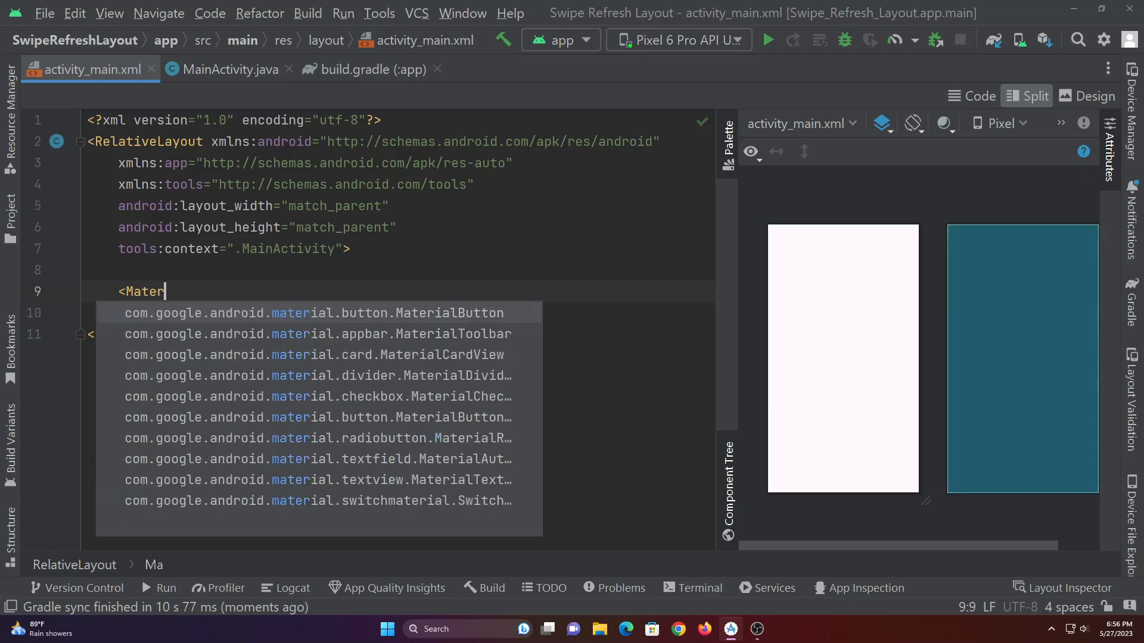
pyautogui.write('ialTo')
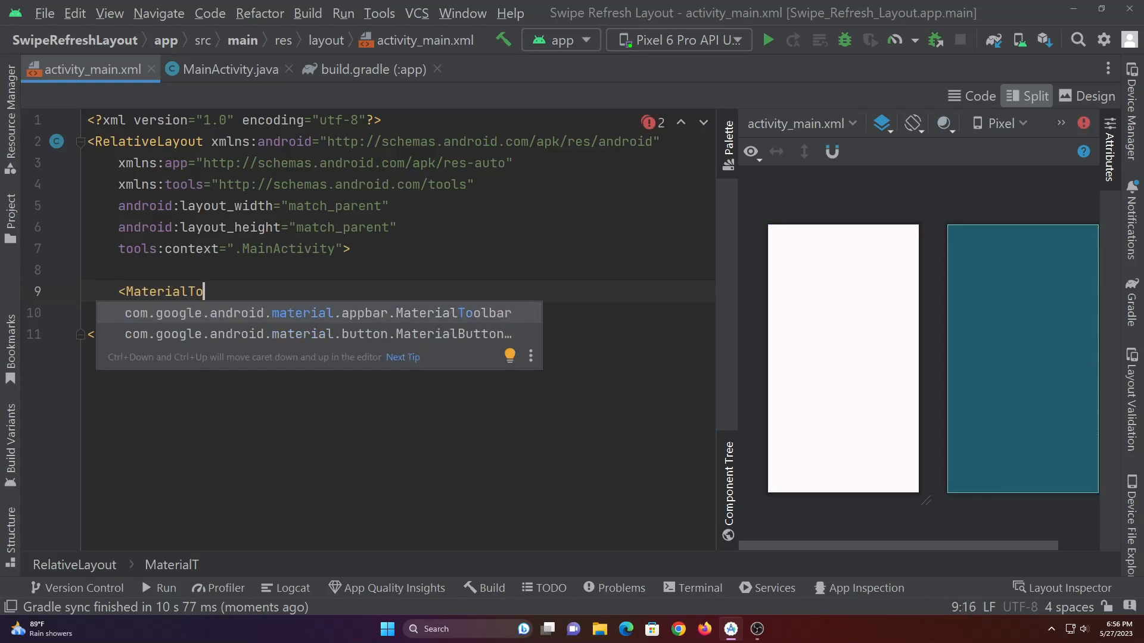
pyautogui.click(313, 314)
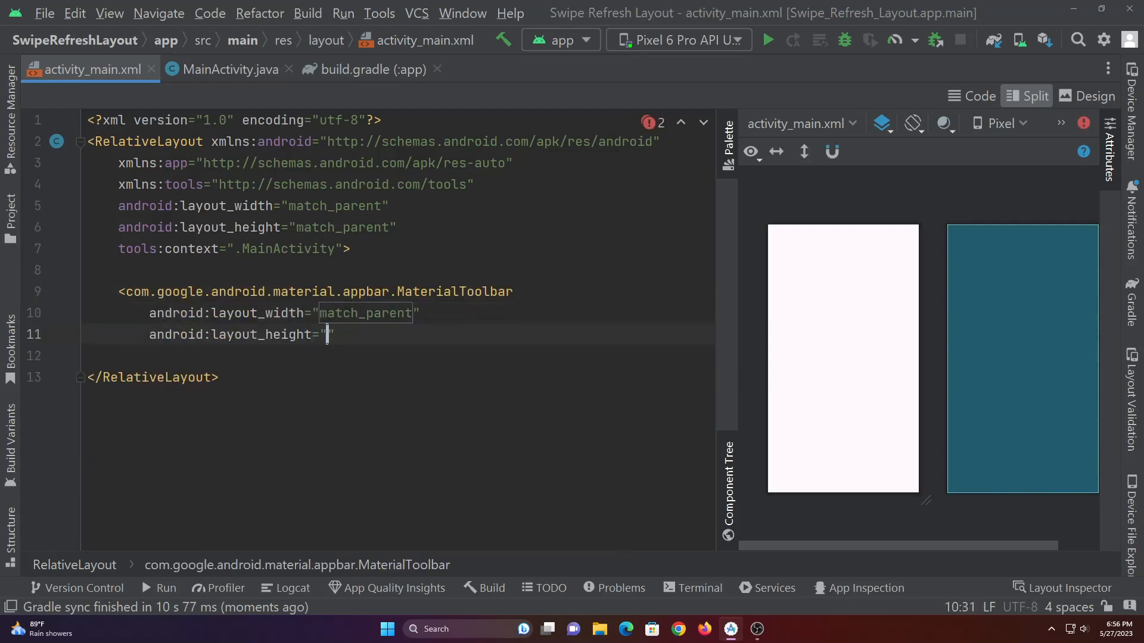
pyautogui.write('background="?attr/colorPrimary')
pyautogui.write('android:id="')
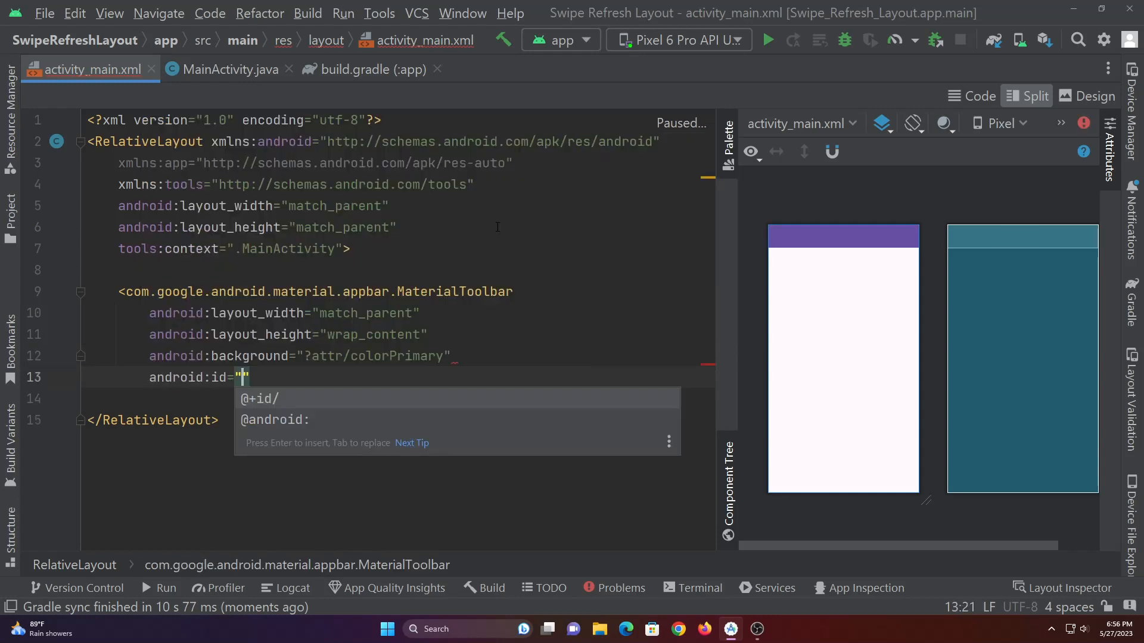
pyautogui.write('@+id/toolbar')
pyautogui.write('android:layout_height="match_parent')
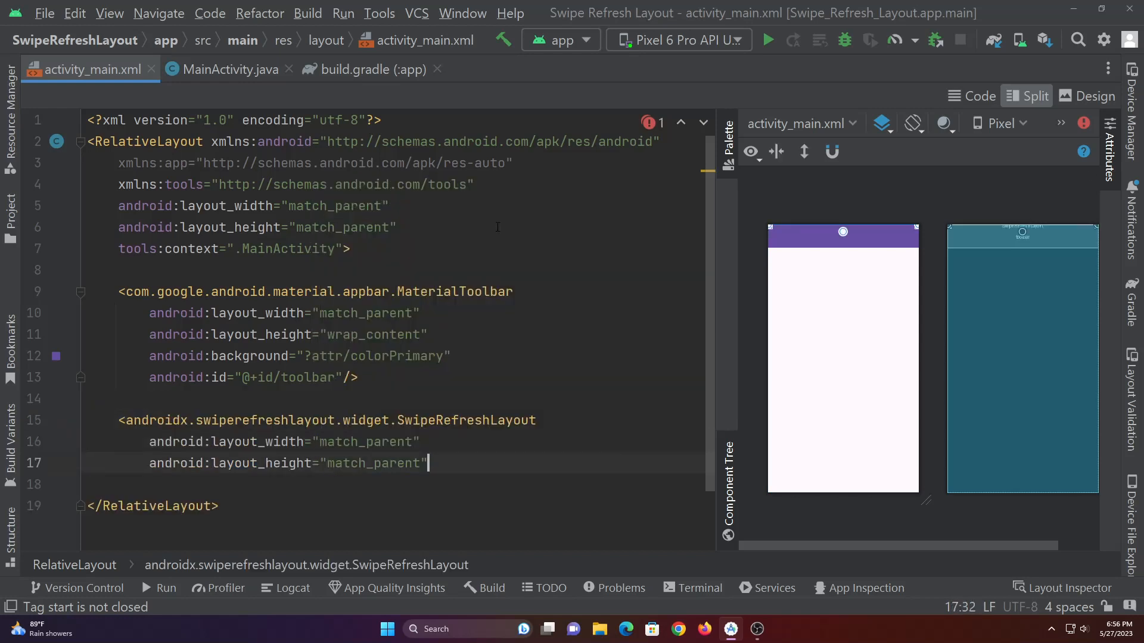
# Step: Add a SwipeRefreshLayout below the toolbar with id swipe, wrapping a RelativeLayout
pyautogui.write('below="@id/toolbar')
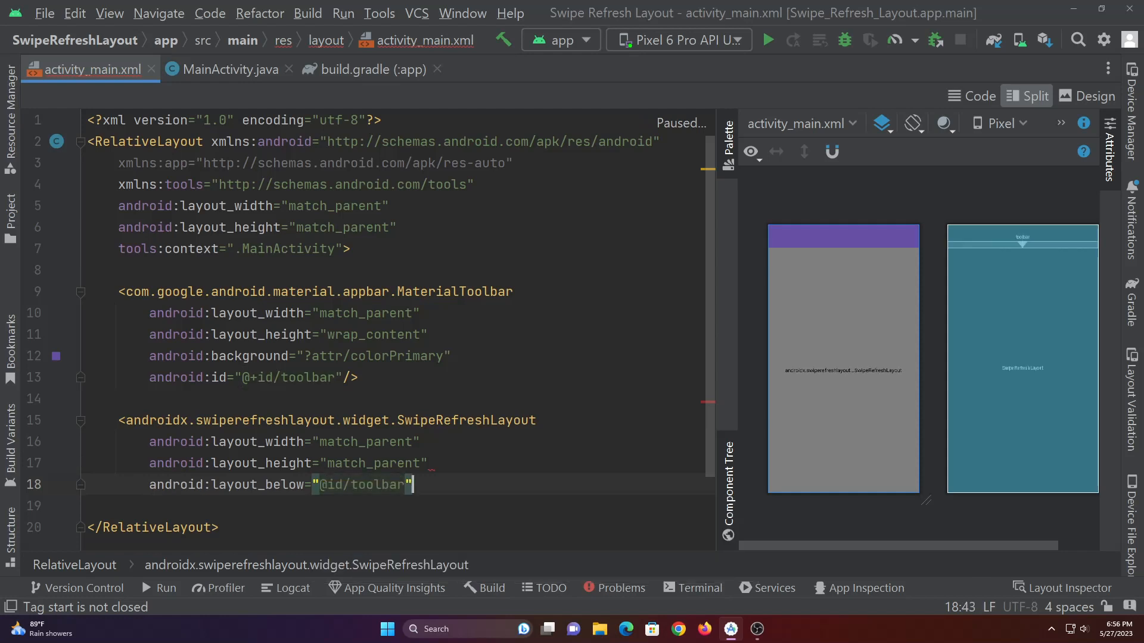
pyautogui.write('android:id="@+id/')
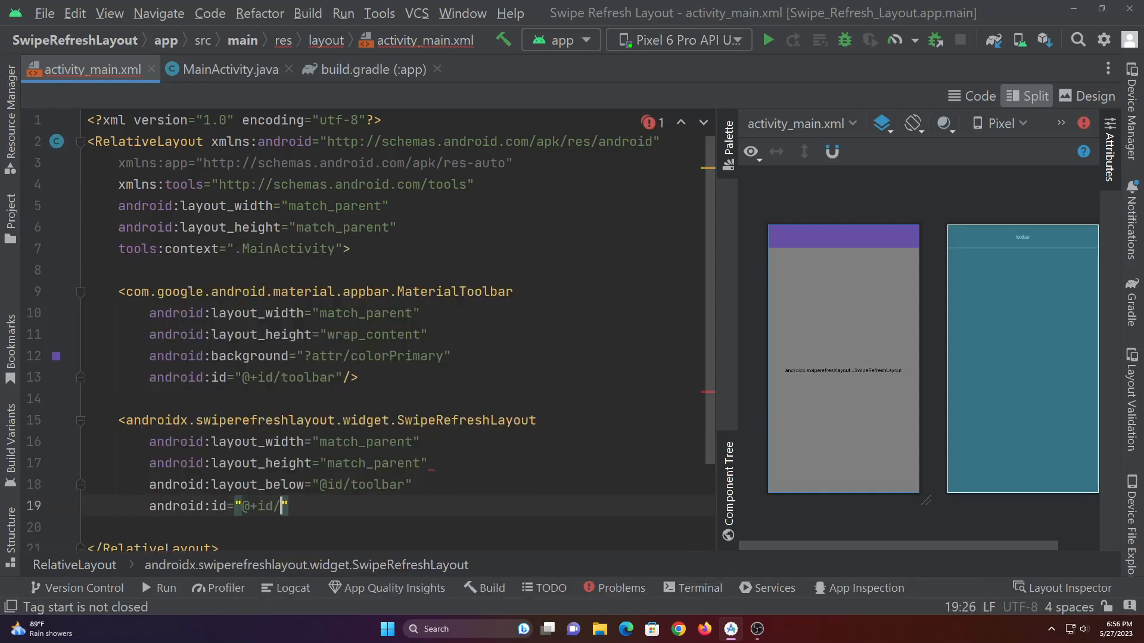
pyautogui.write('swipe')
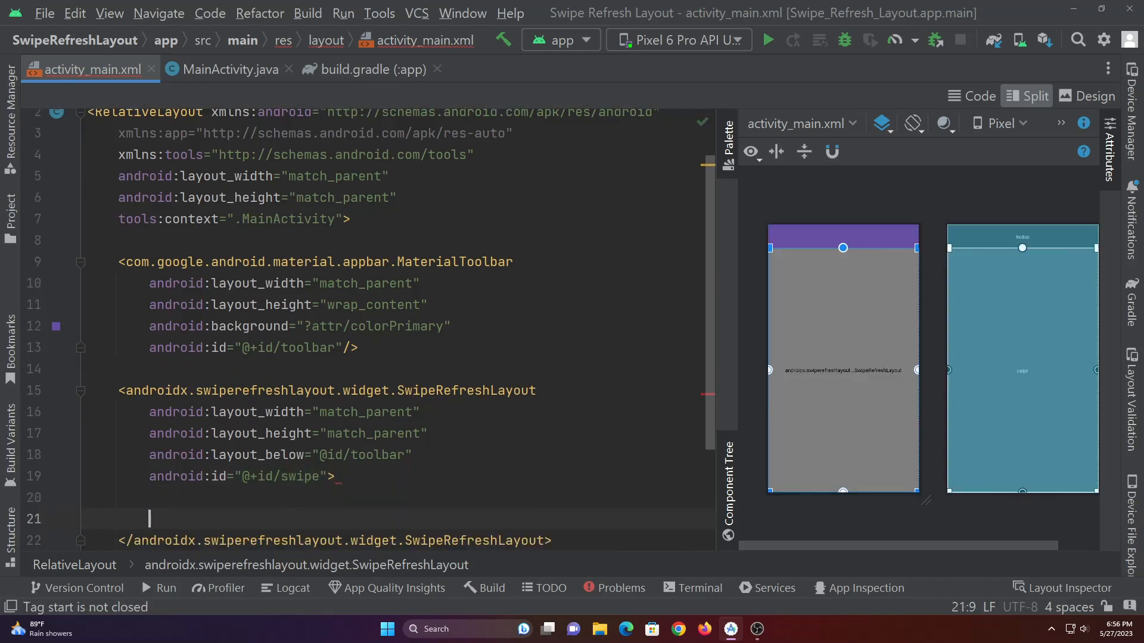
pyautogui.write('<RelativeLayout')
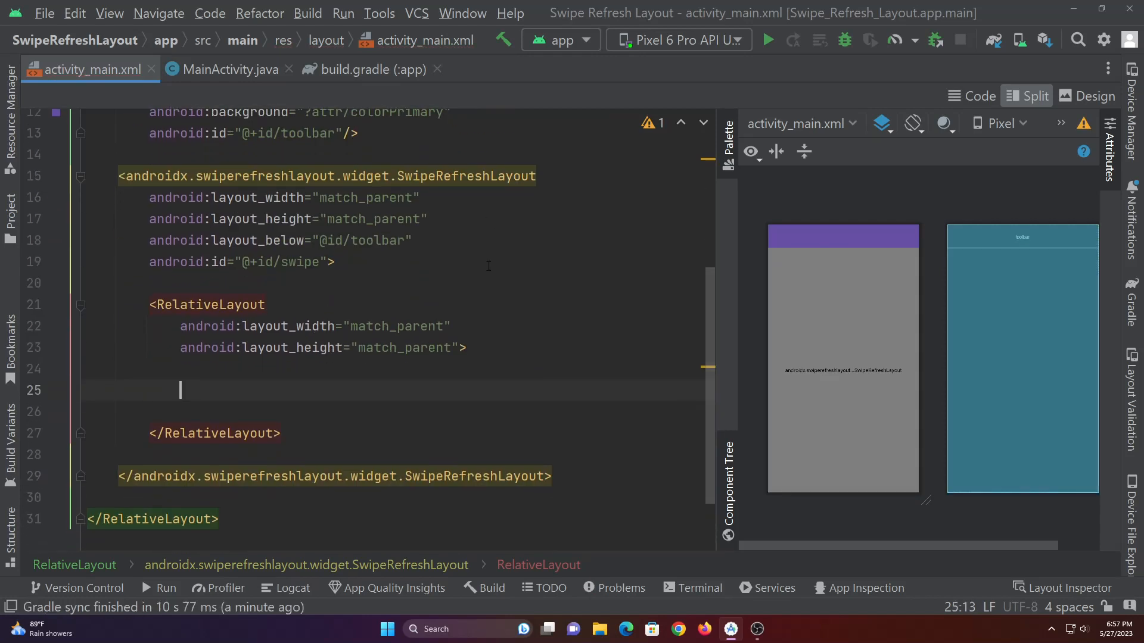
# Step: Add a TextView centred in the parent with id tv inside the RelativeLayout
pyautogui.write('<Text')
pyautogui.write('center')
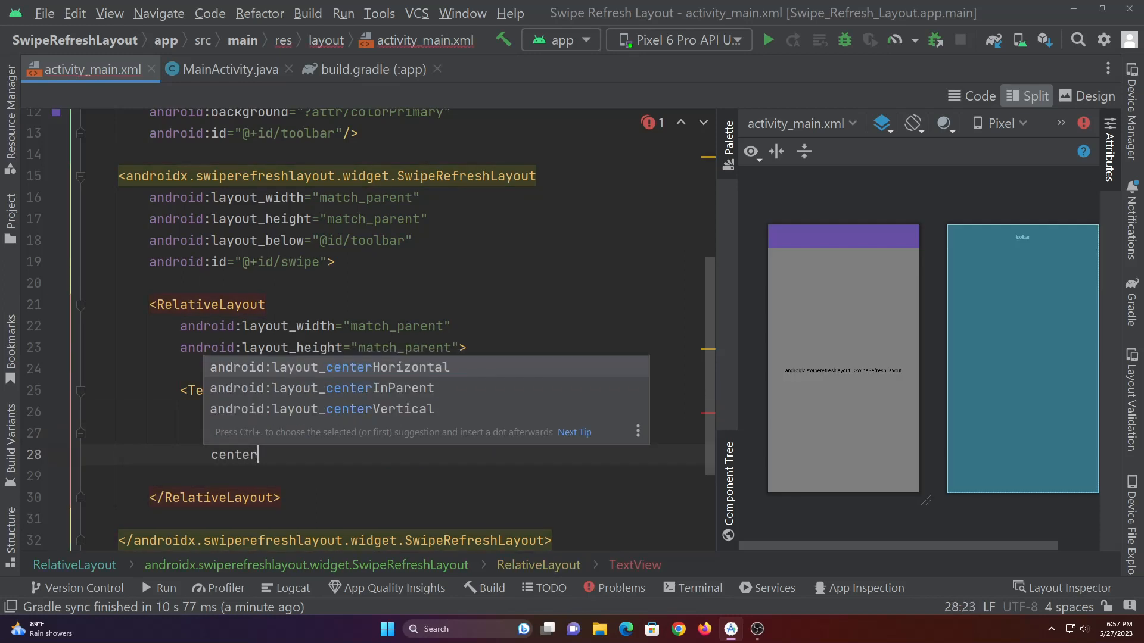
pyautogui.click(321, 387)
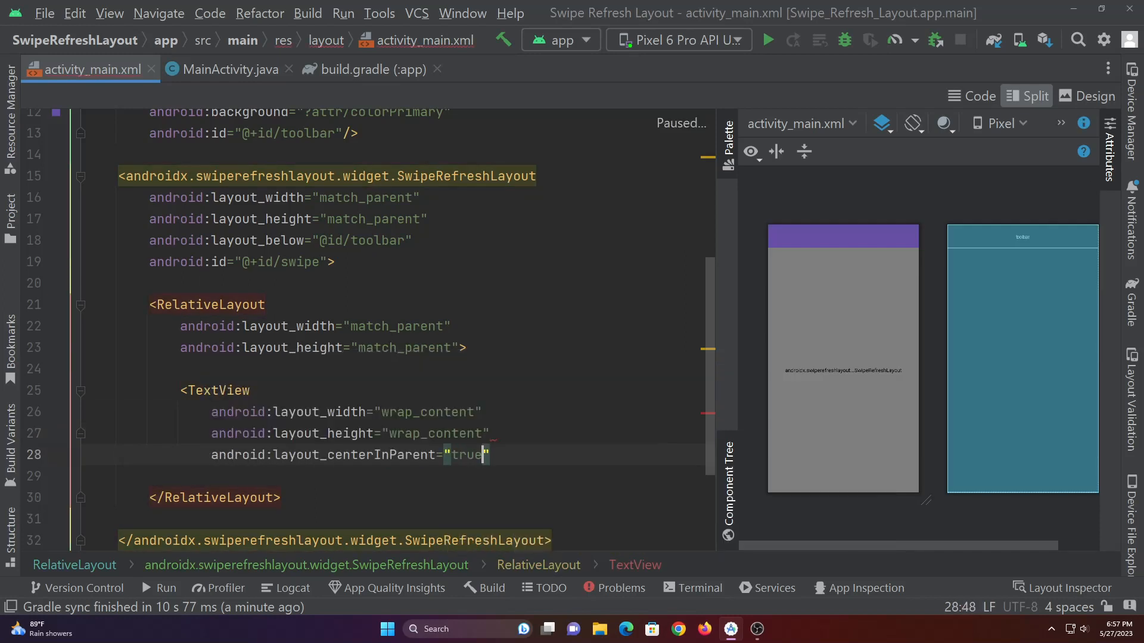
pyautogui.write('id')
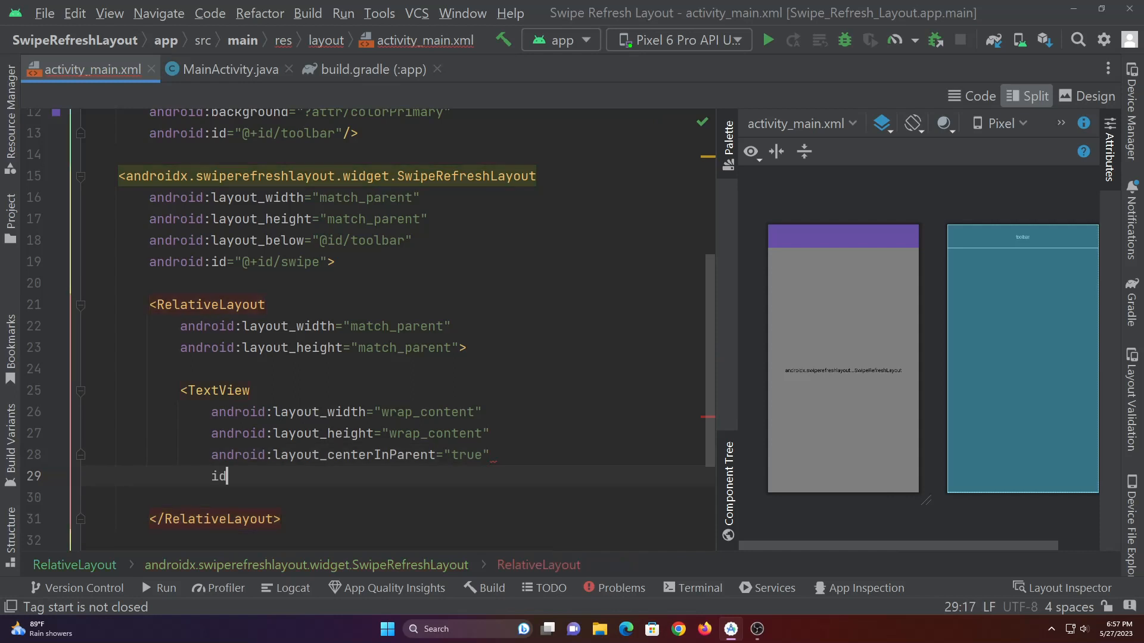
pyautogui.write('android:id="@+id/"')
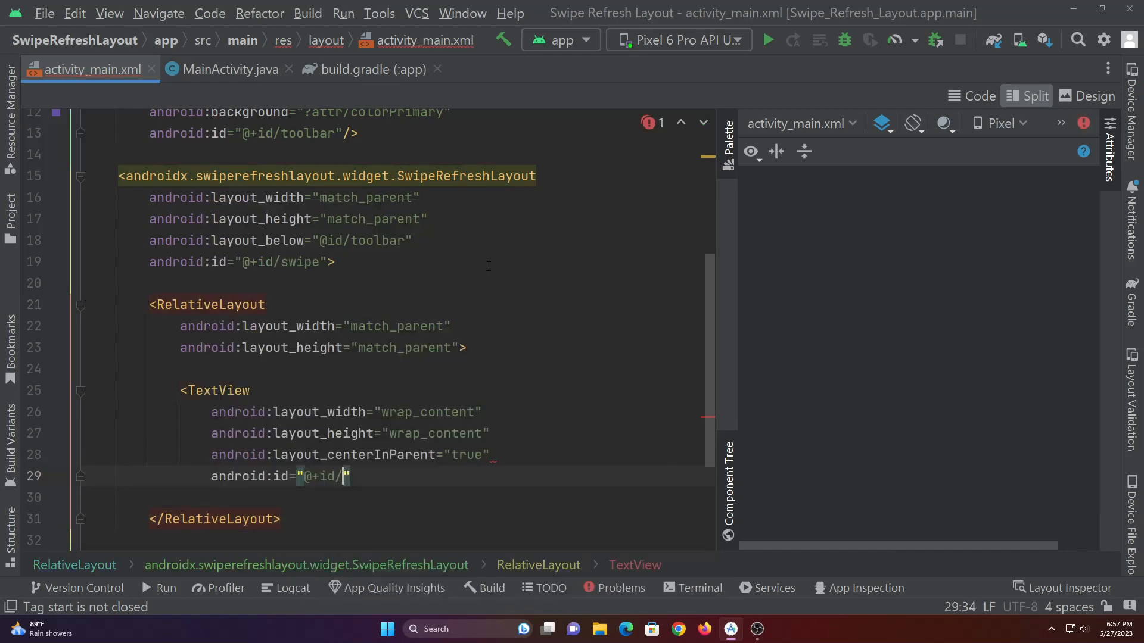
pyautogui.write('tv"/>')
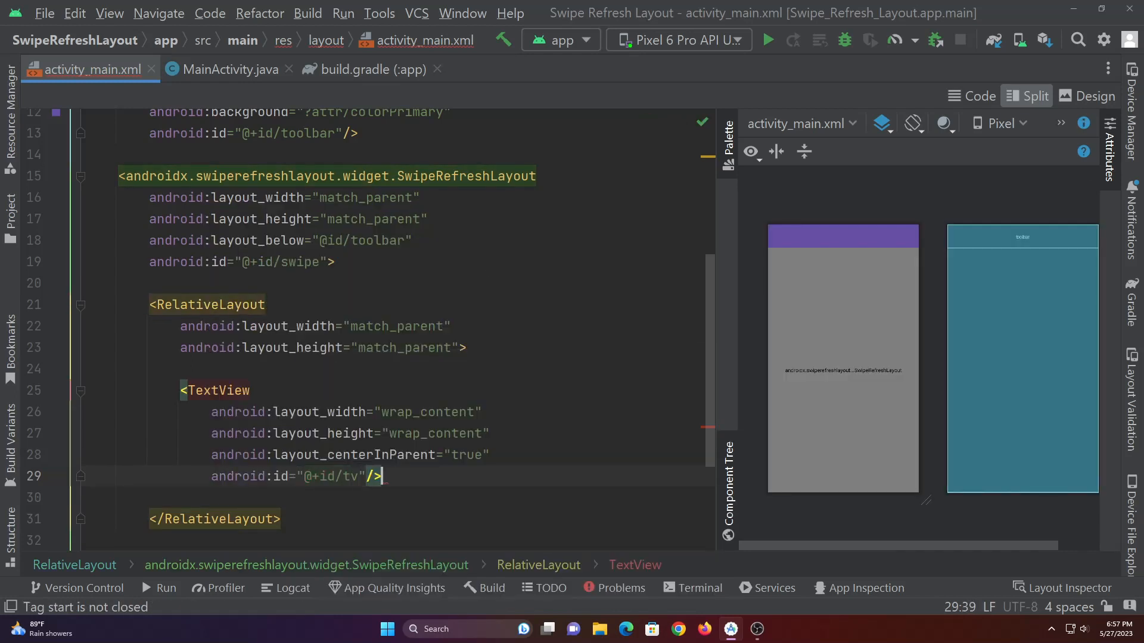
pyautogui.click(229, 69)
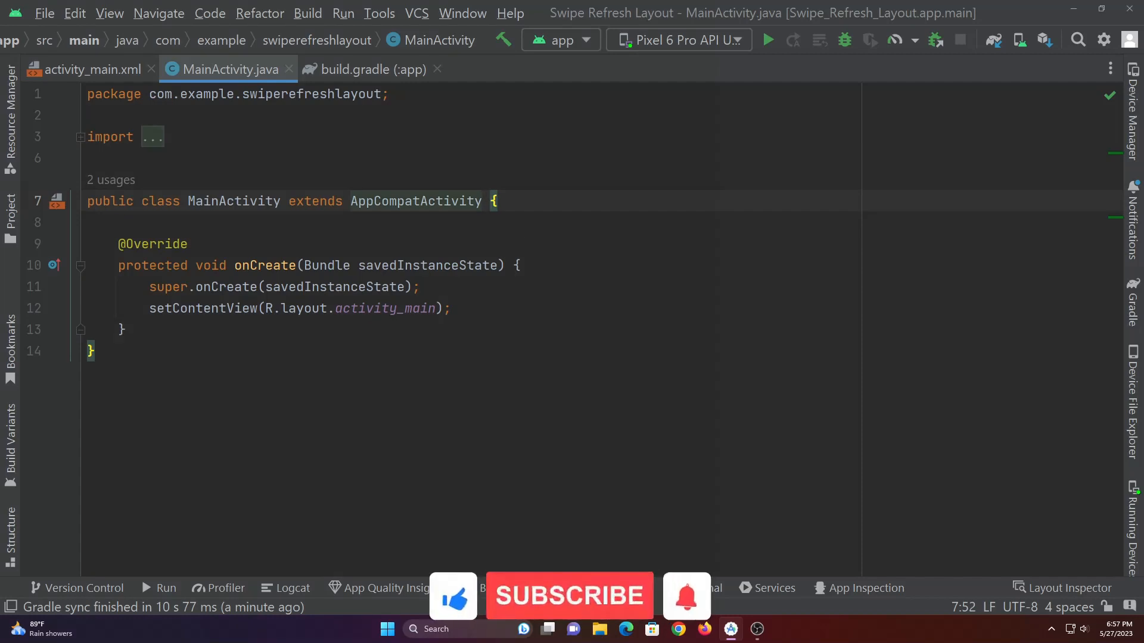
# Step: Declare MainActivity implements SwipeRefreshLayout.OnRefreshListener and generate the onRefresh stub
pyautogui.write('implements')
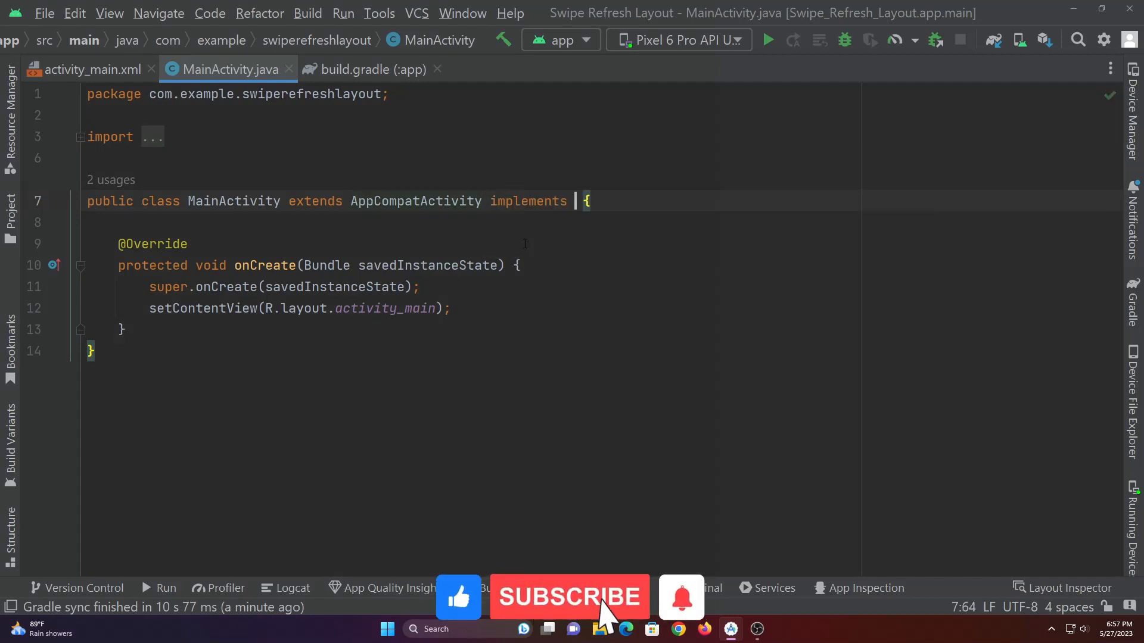
pyautogui.write('SwipeRefreshLayout')
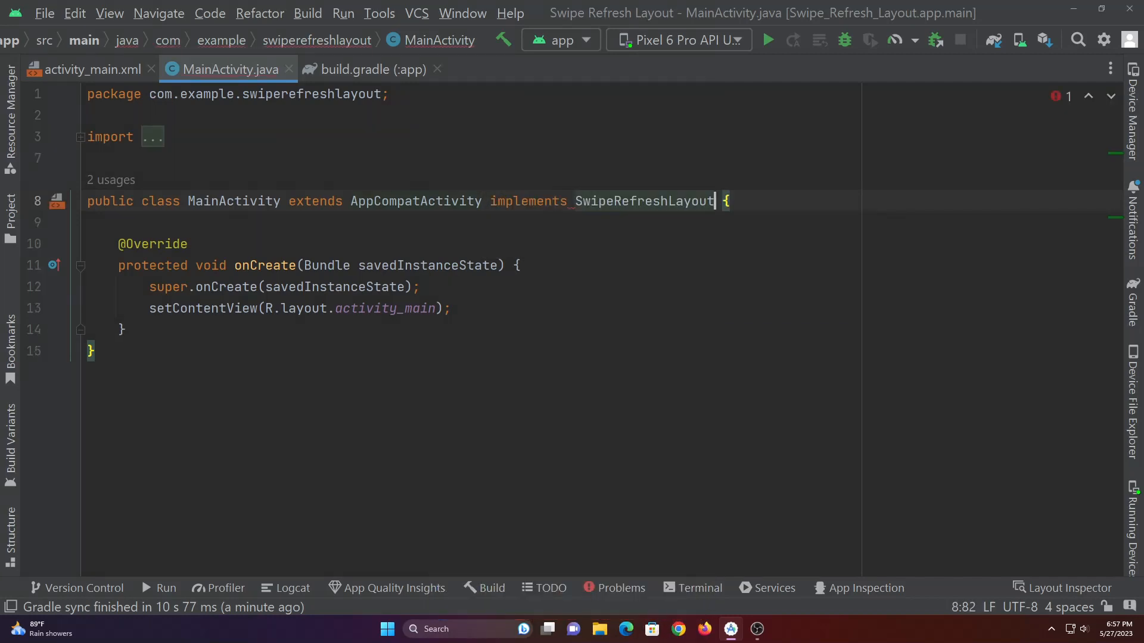
pyautogui.write('.OnRefreshListener')
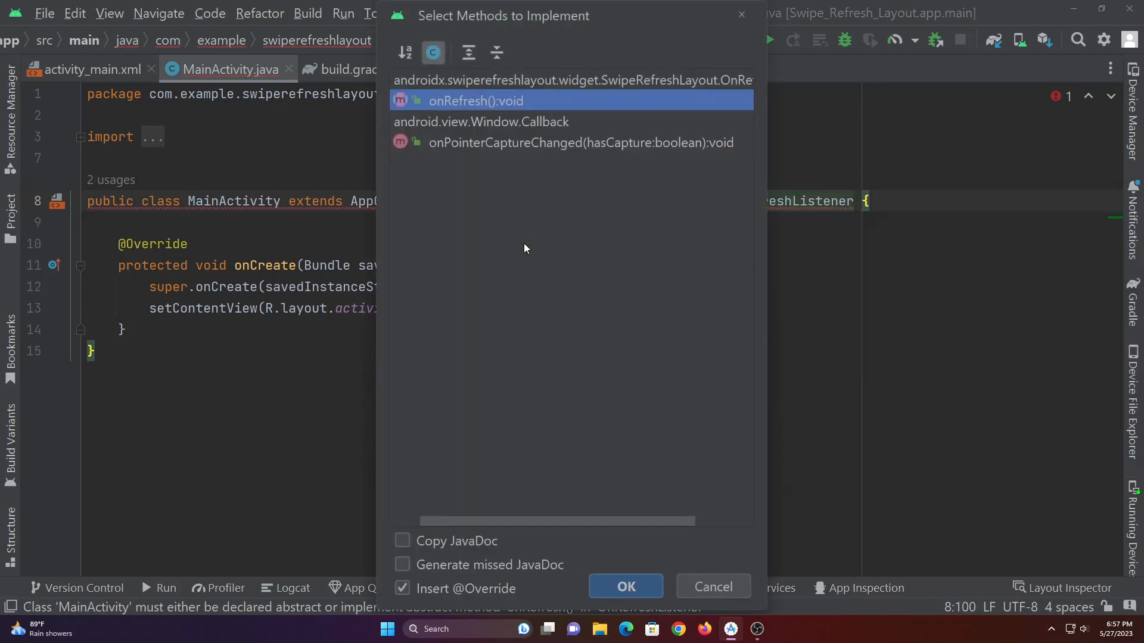
pyautogui.click(625, 586)
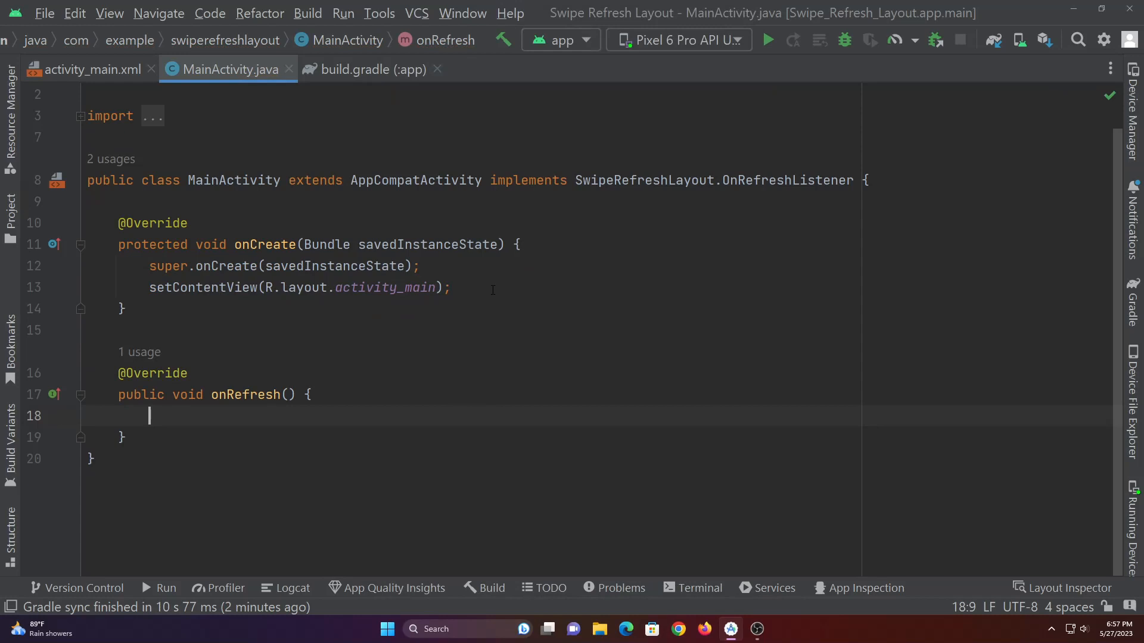
pyautogui.click(119, 202)
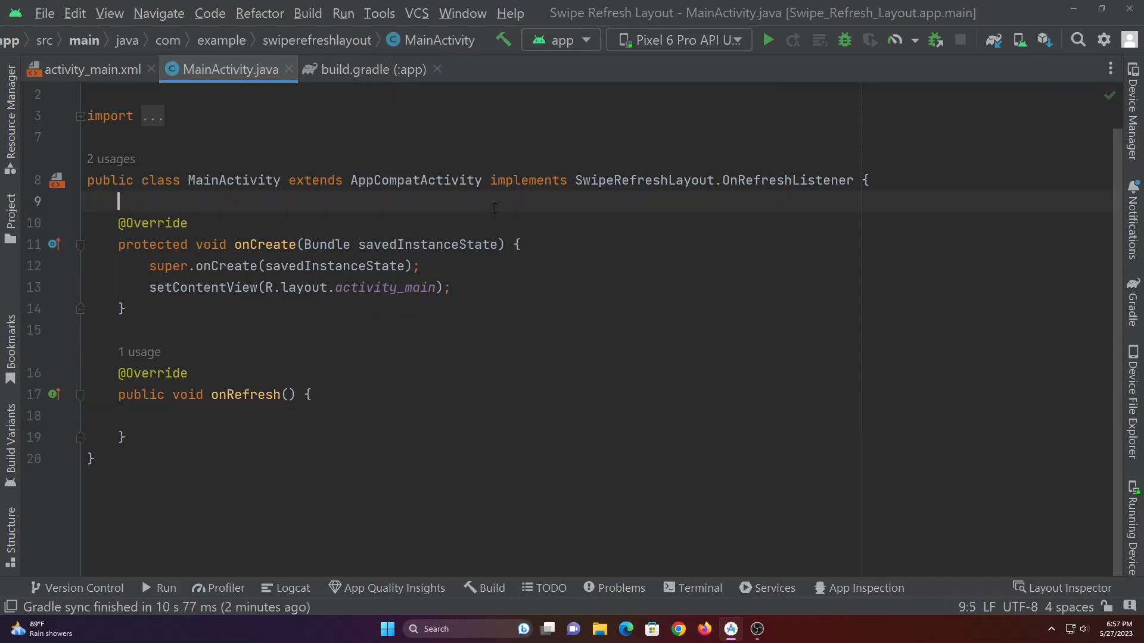
# Step: Declare TextView and SwipeRefreshLayout fields and bind the layout with findViewById(R.id.swipe)
pyautogui.write('TextView textView;')
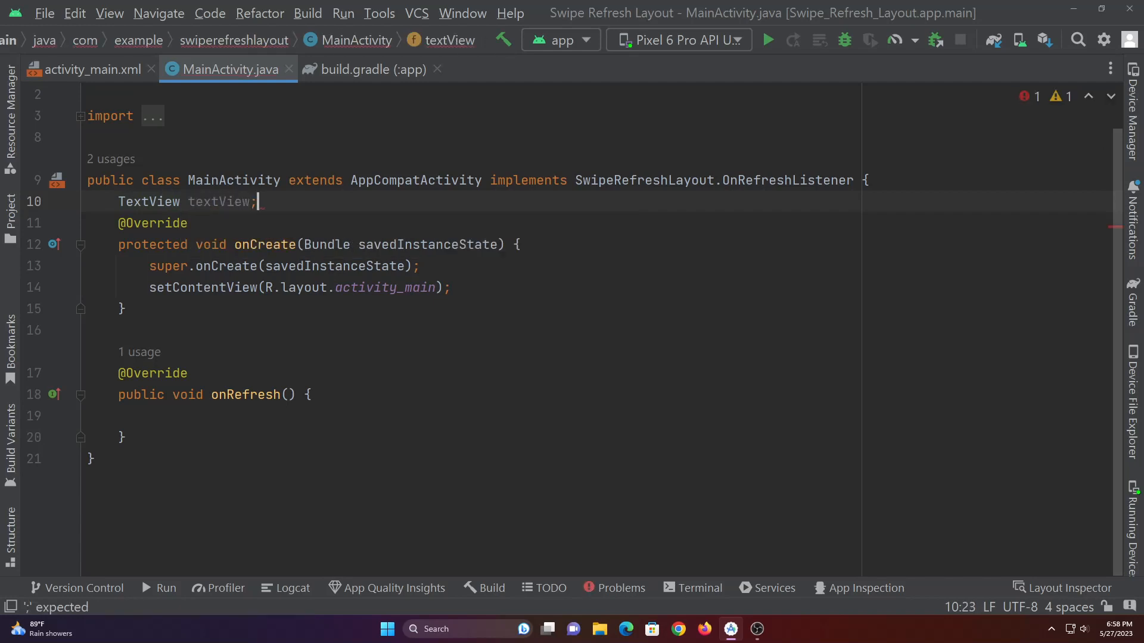
pyautogui.write('SwipeRefreshLayout swipeRefreshLayout;')
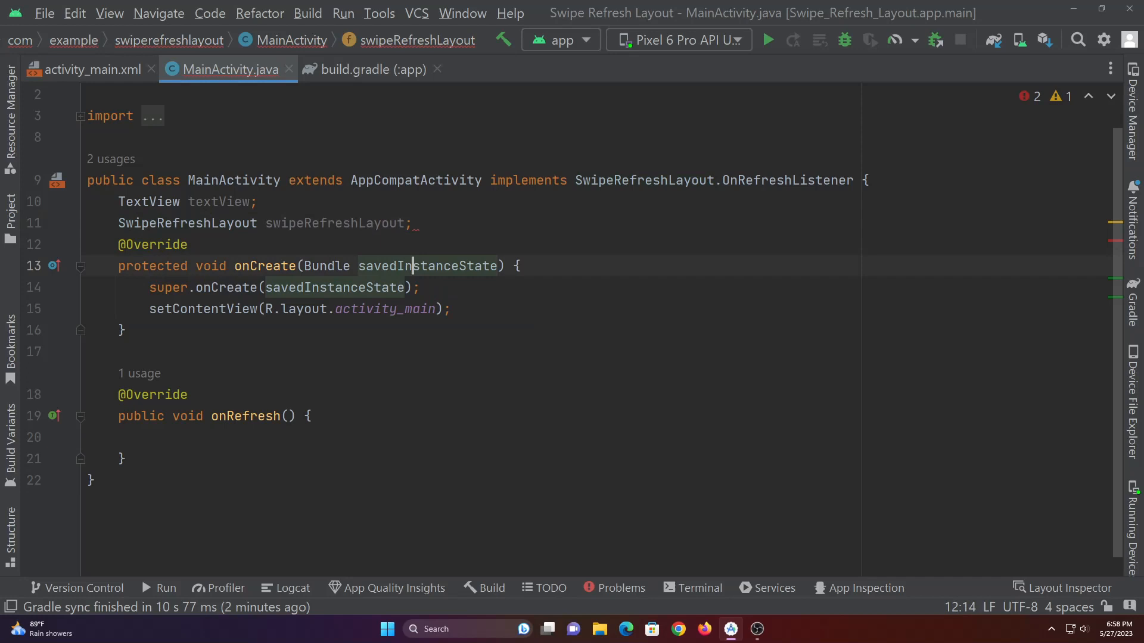
pyautogui.write('te')
pyautogui.write('swipeRefreshLayout')
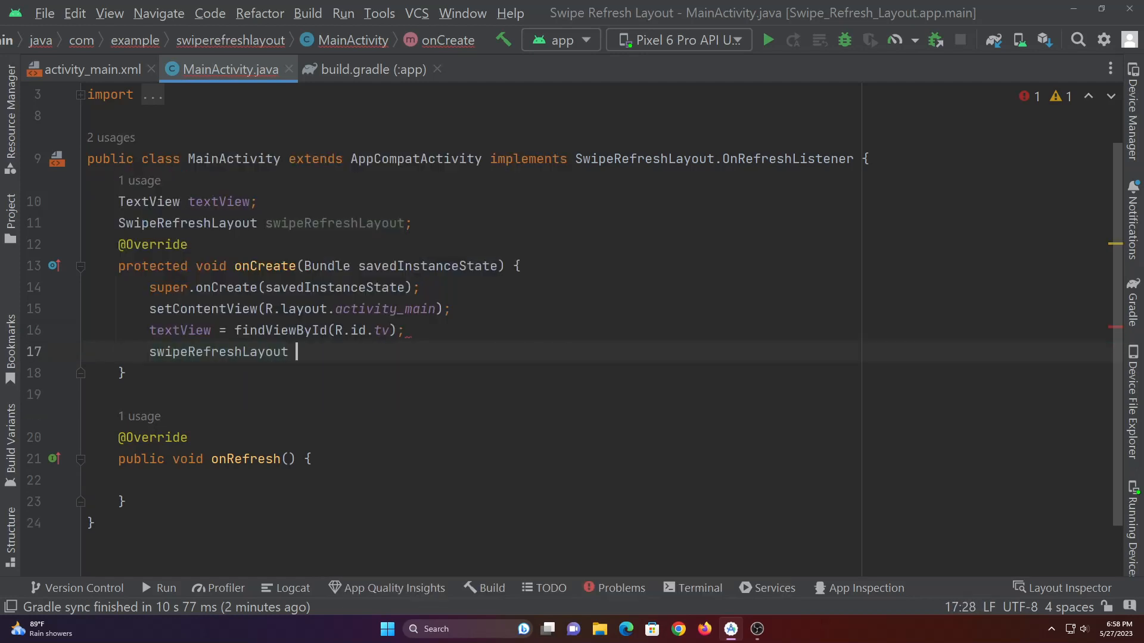
pyautogui.write('= findViewById(R')
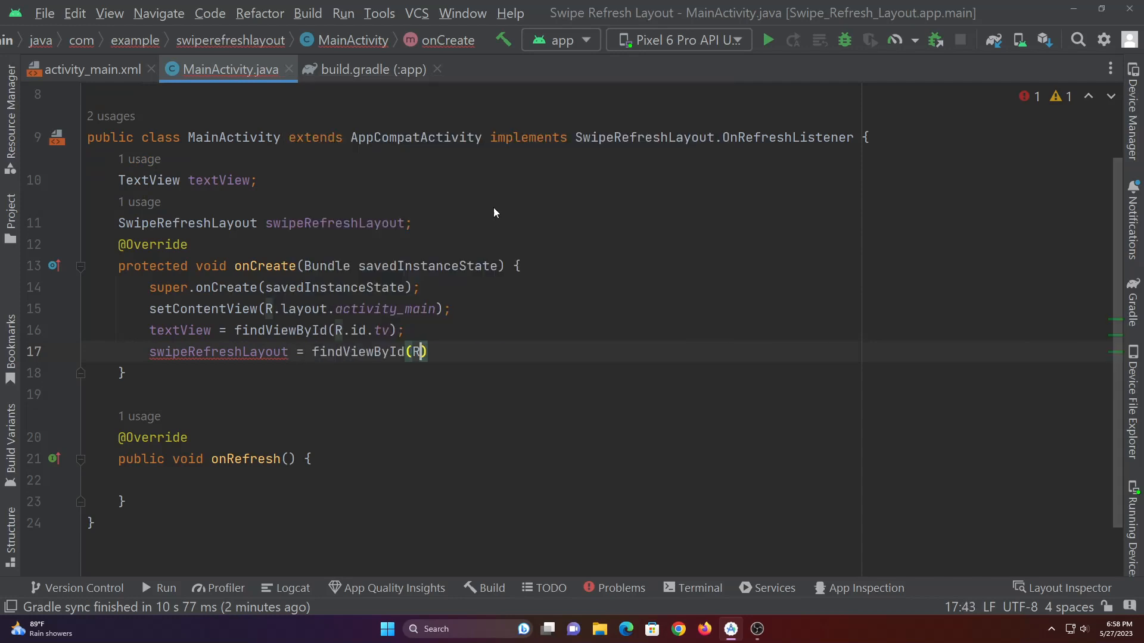
pyautogui.write('.id.swipe')
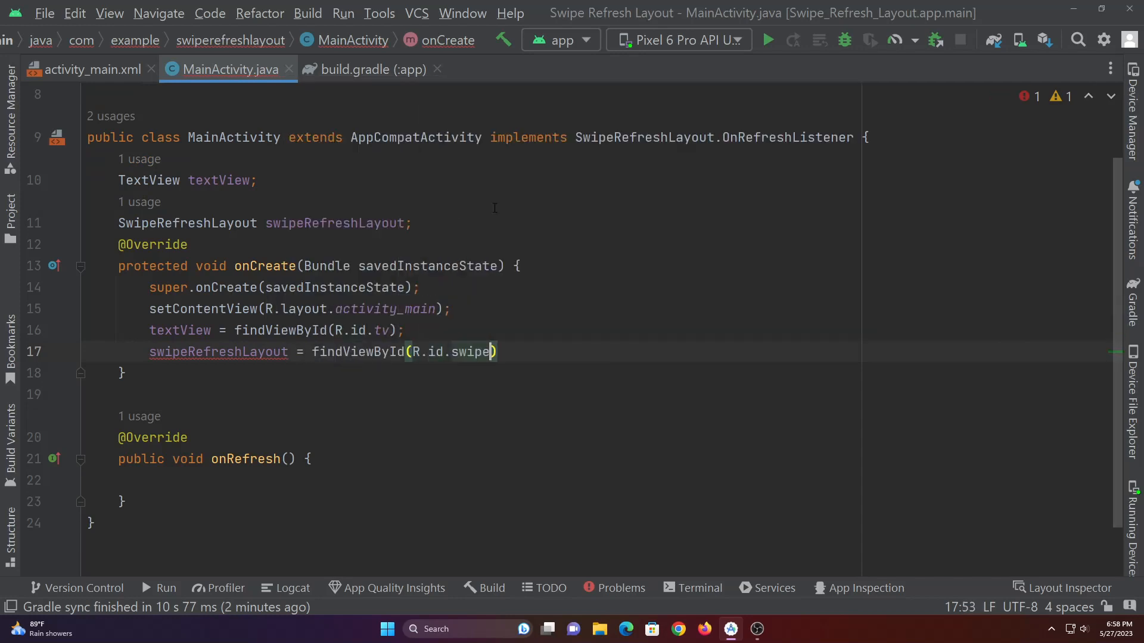
pyautogui.press('Enter')
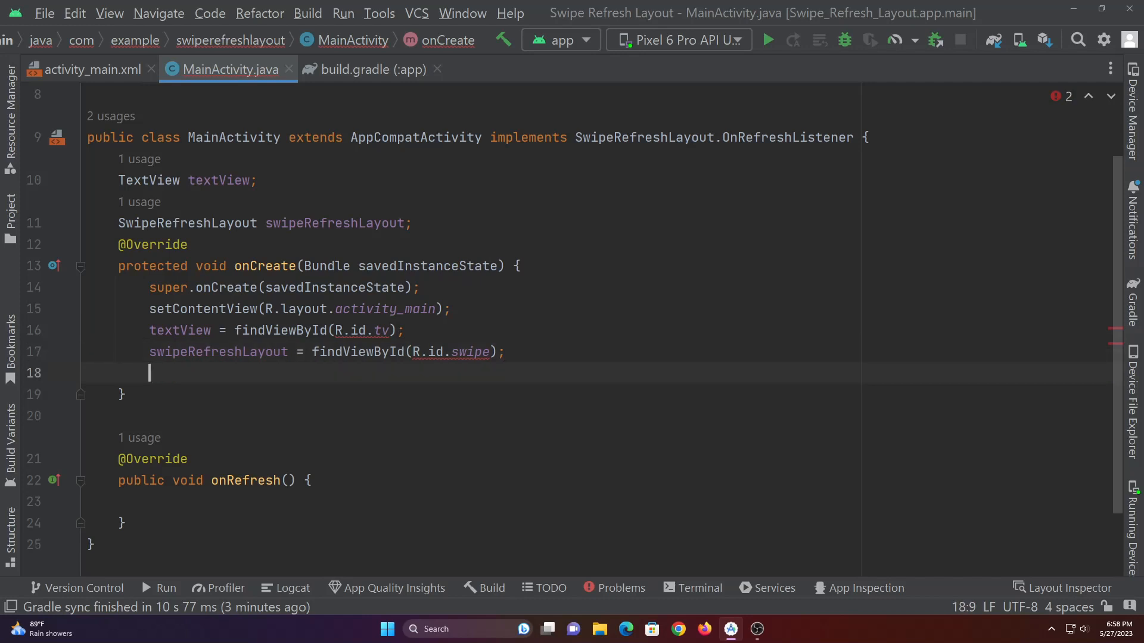
# Step: Register the activity as listener via swipeRefreshLayout.setOnRefreshListener(this)
pyautogui.write('swipeRefreshLayout.')
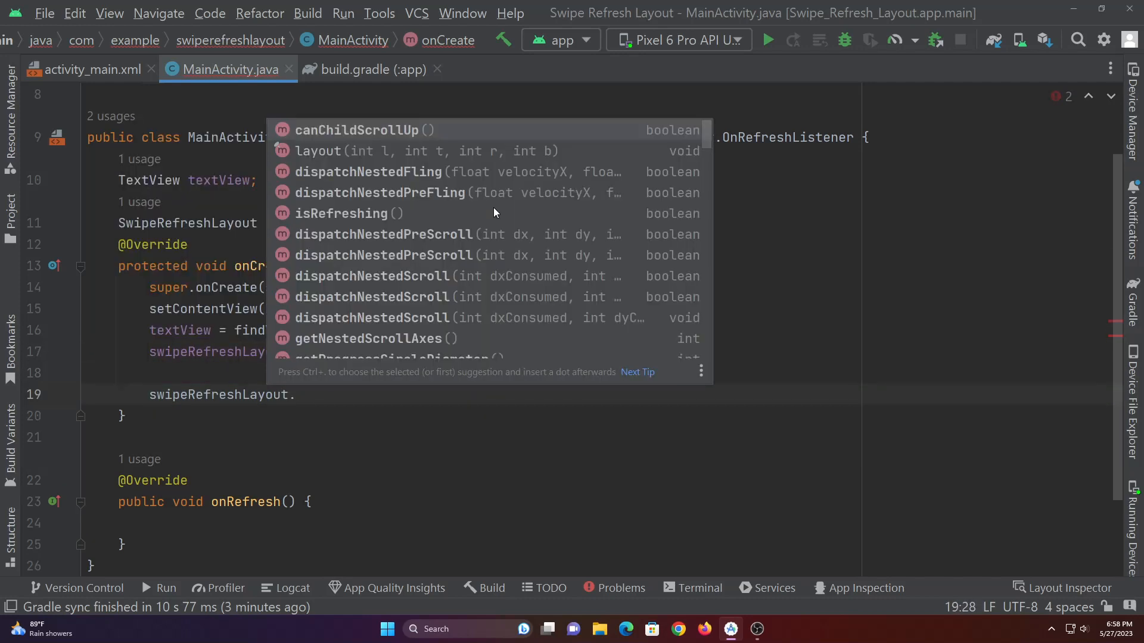
pyautogui.write('refre')
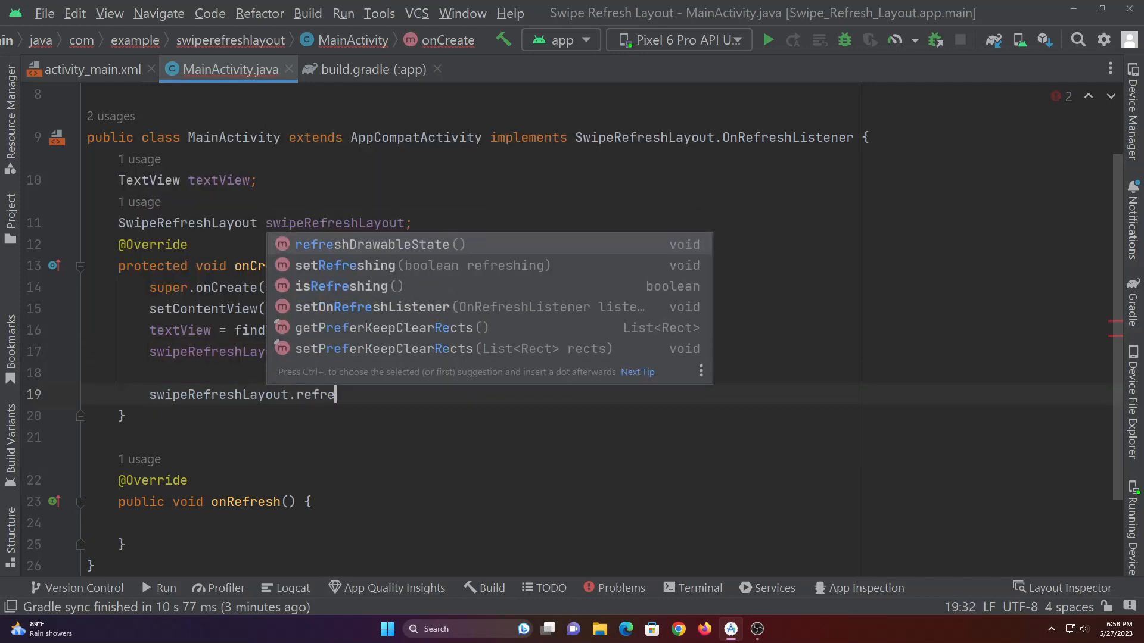
pyautogui.click(385, 307)
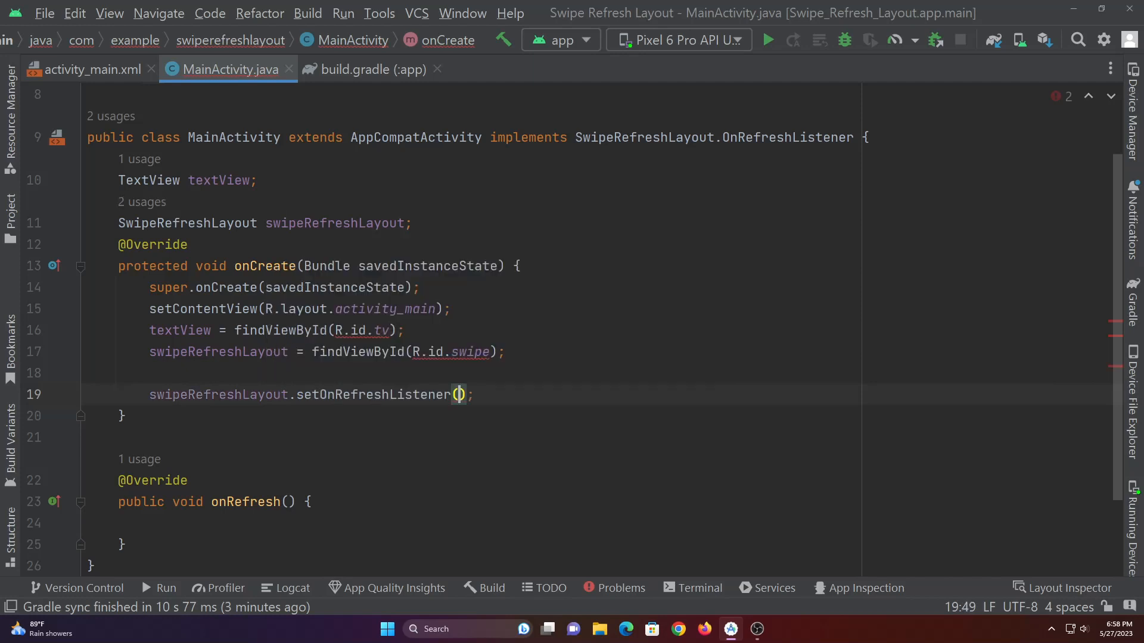
pyautogui.write('this::onRefresh')
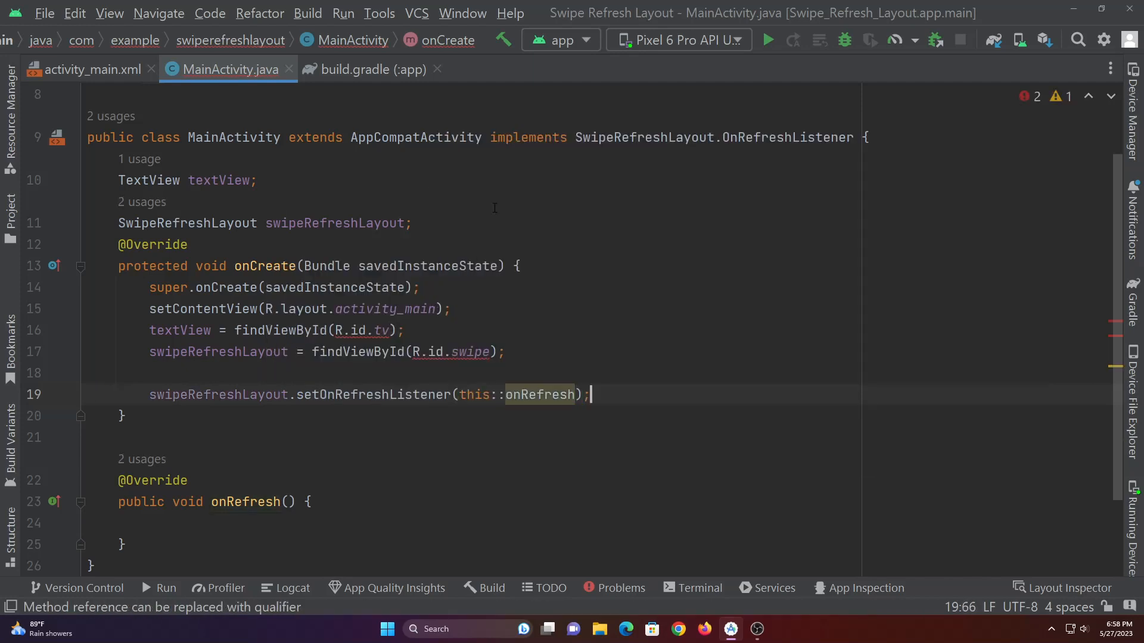
pyautogui.press('Backspace')
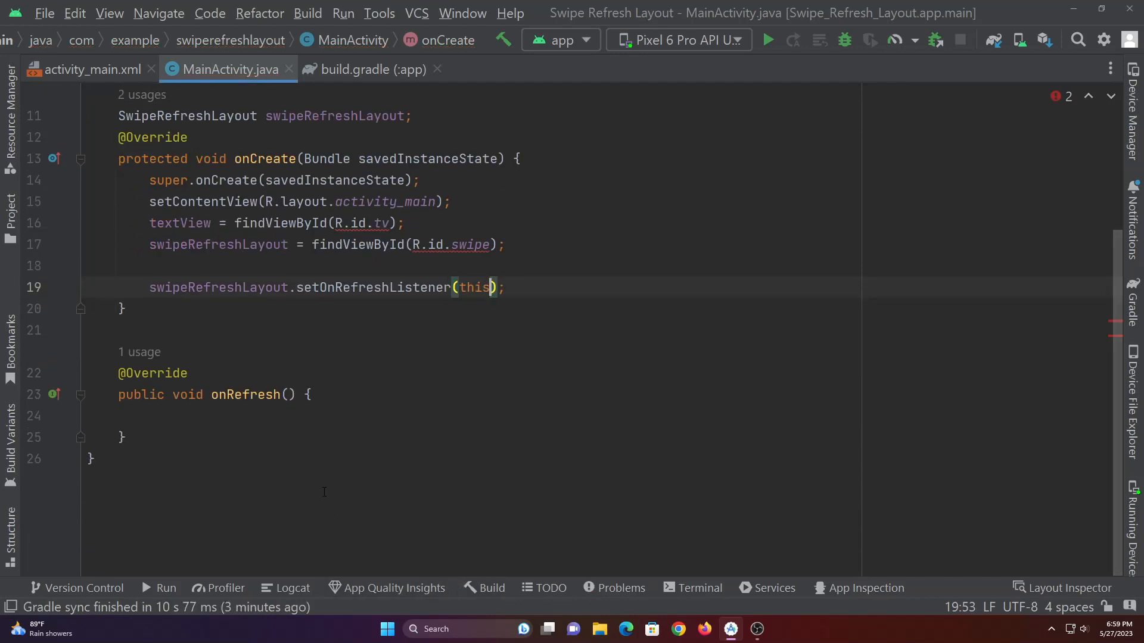
pyautogui.click(183, 416)
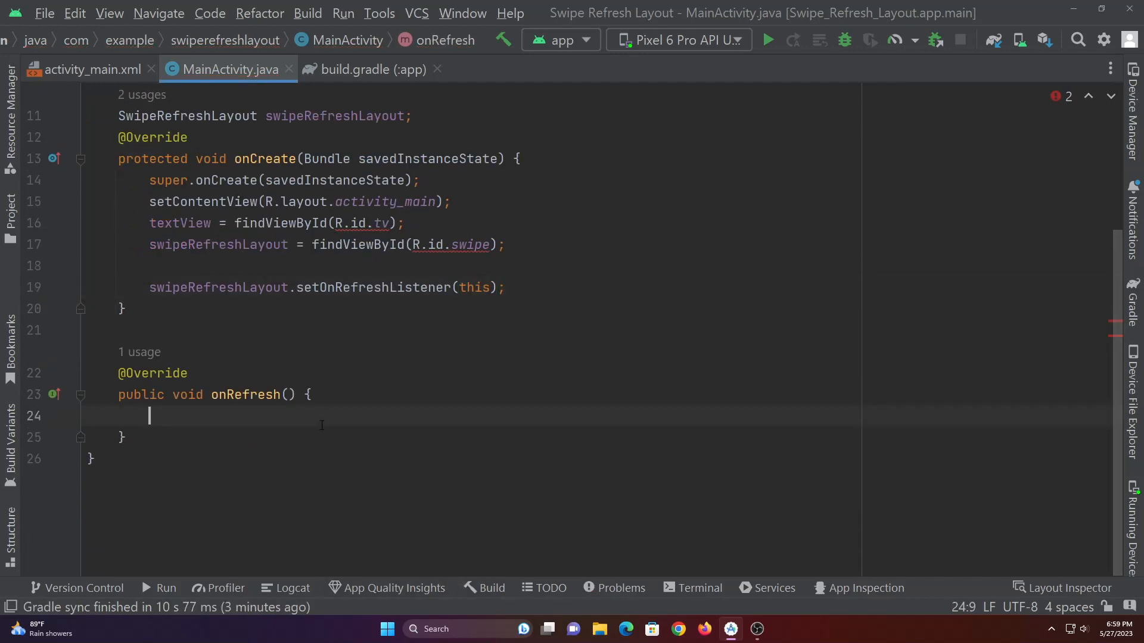
# Step: In onRefresh, post a Handler Runnable delayed 3000 ms that sets textView text to "Refreshed"
pyautogui.write('new Handler(Looper.getMainLooper()).postDelayed(new Runnable() {')
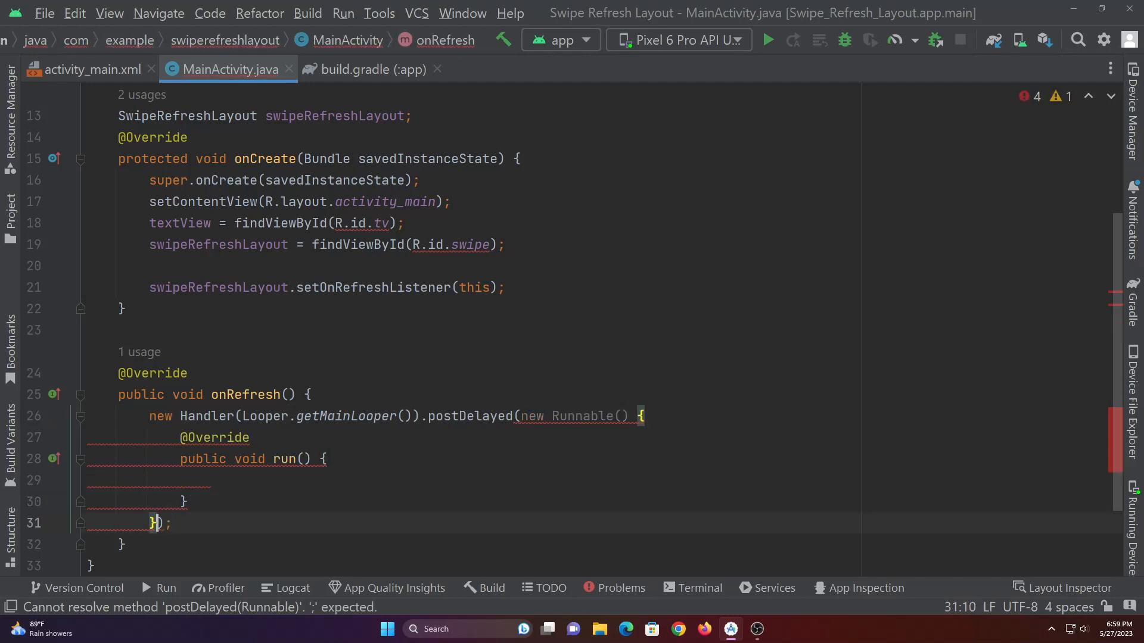
pyautogui.write('3000')
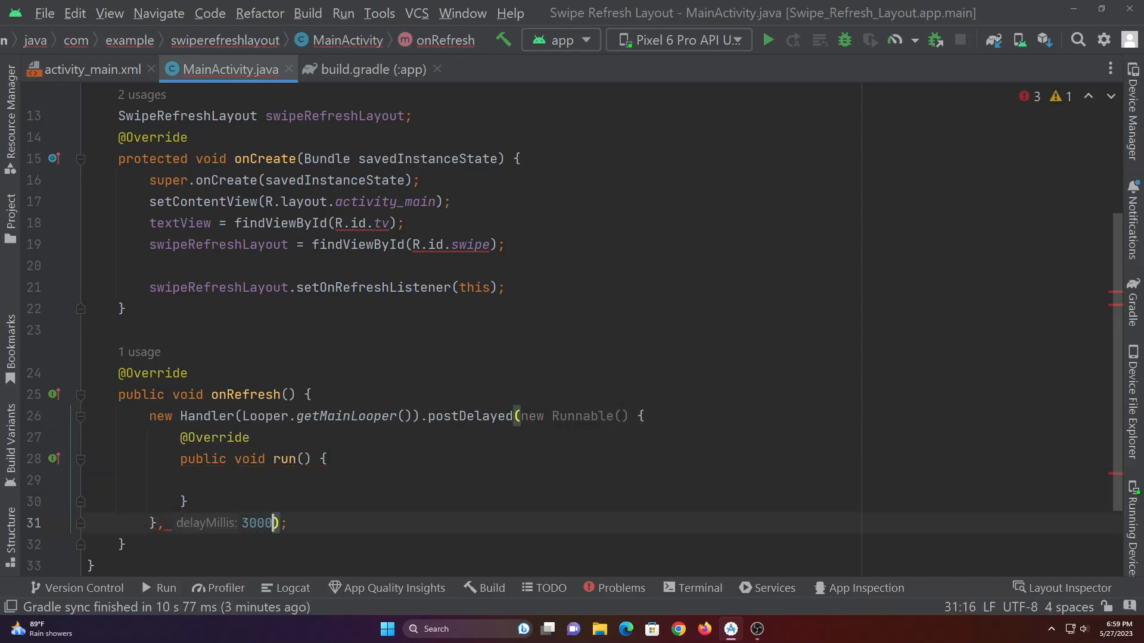
pyautogui.write('t')
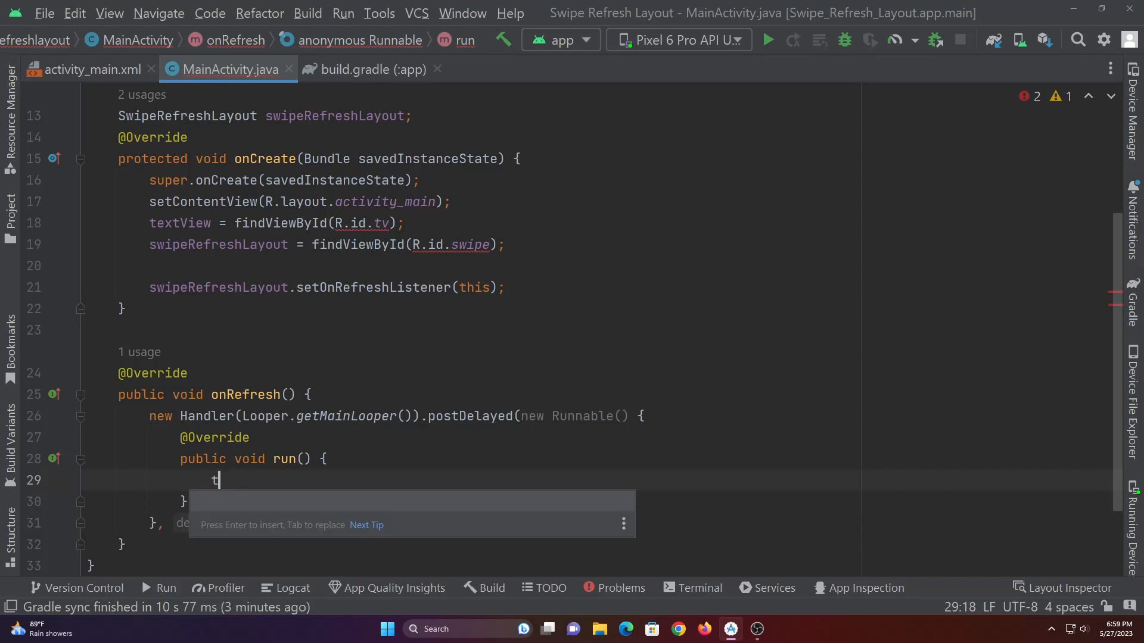
pyautogui.write('extView.setText();')
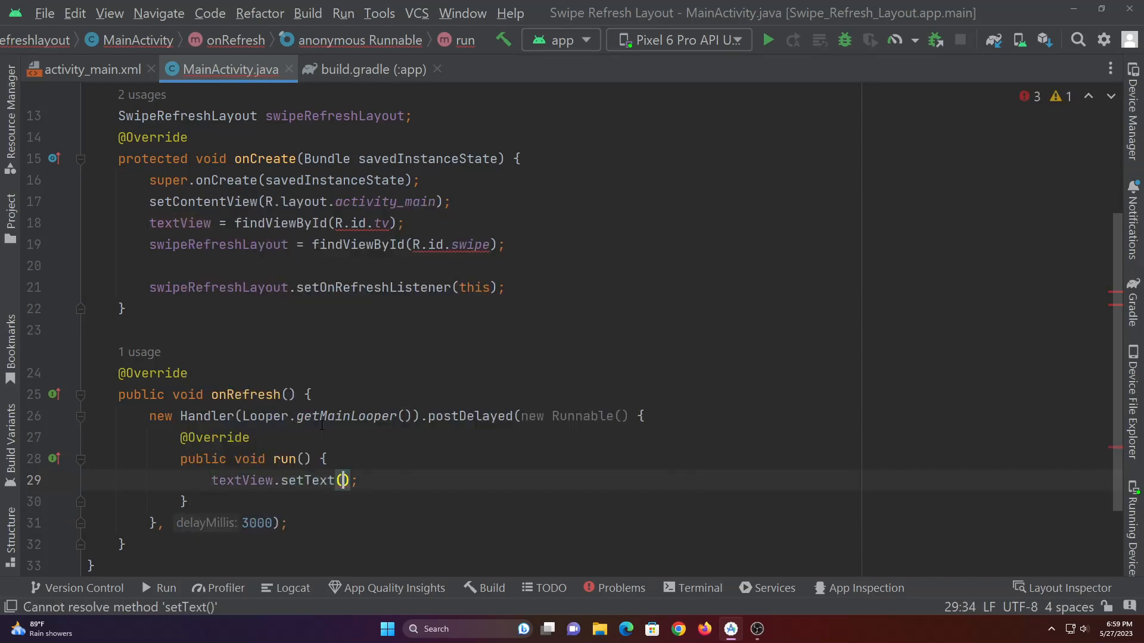
pyautogui.write('"Ref"')
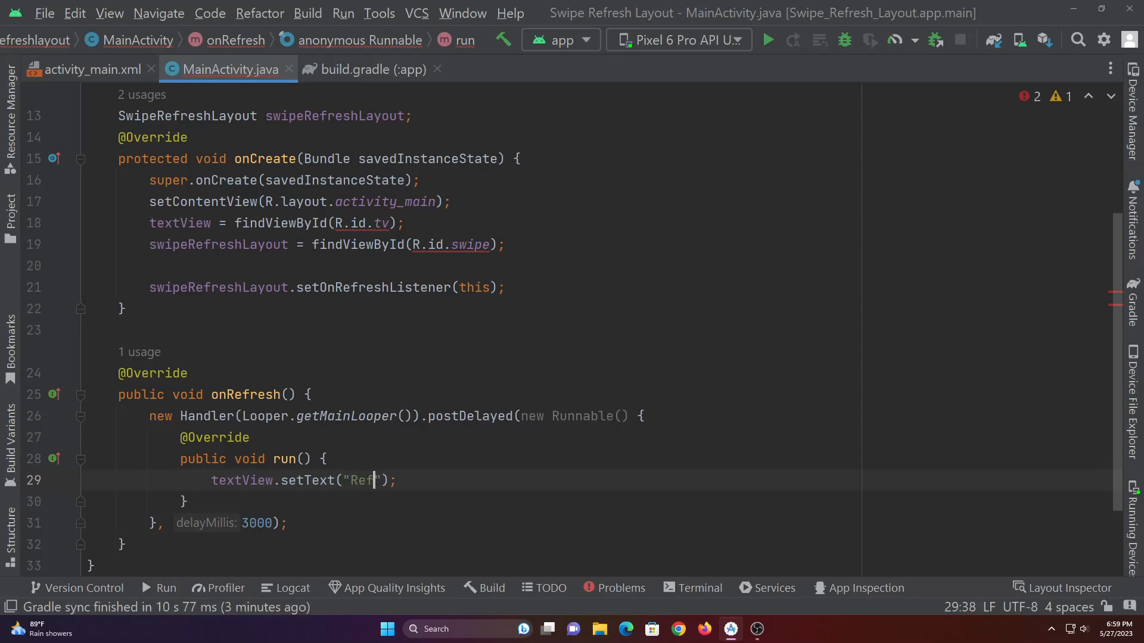
pyautogui.write('reshed')
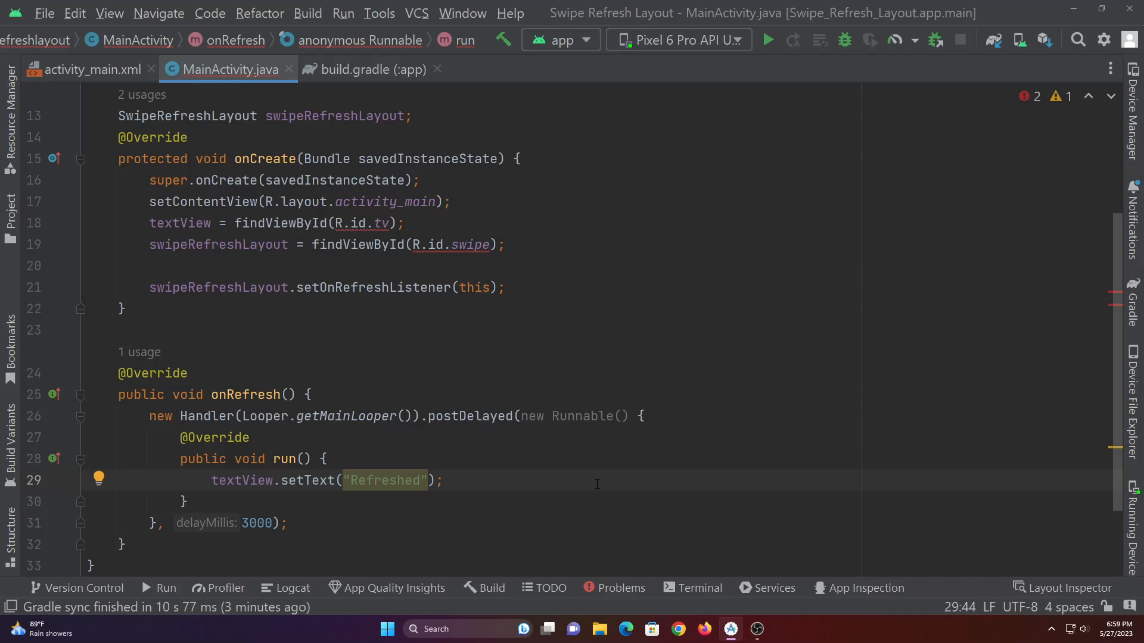
# Step: End the Runnable with swipeRefreshLayout.setRefreshing(false) and run the app on the emulator
pyautogui.write('s')
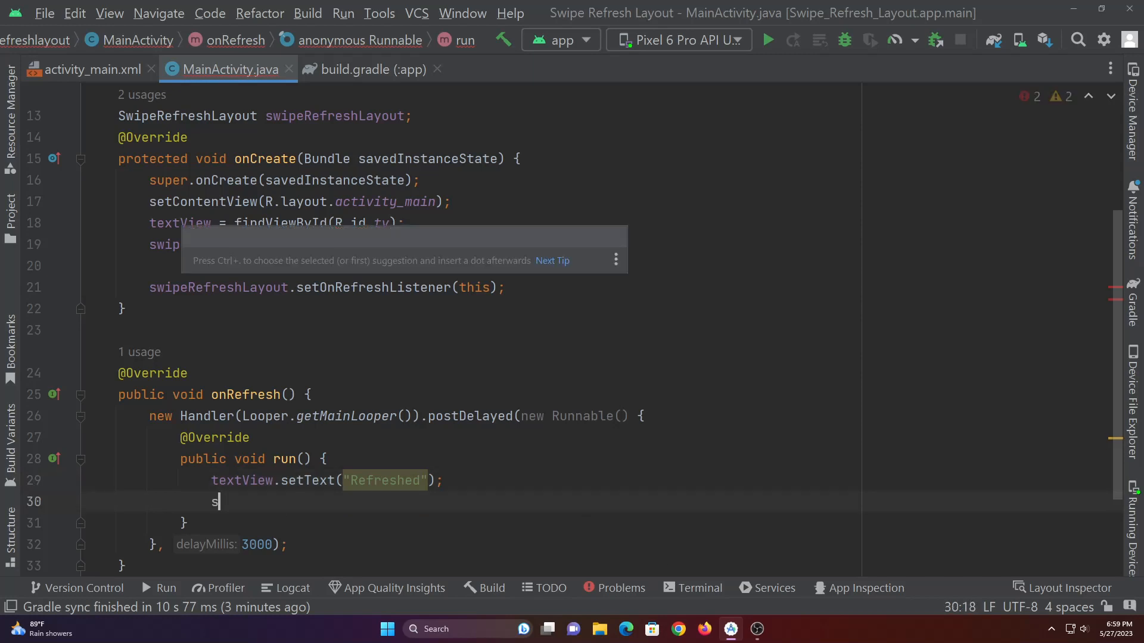
pyautogui.write('wipeRefreshLayout.setRefreshing(false);')
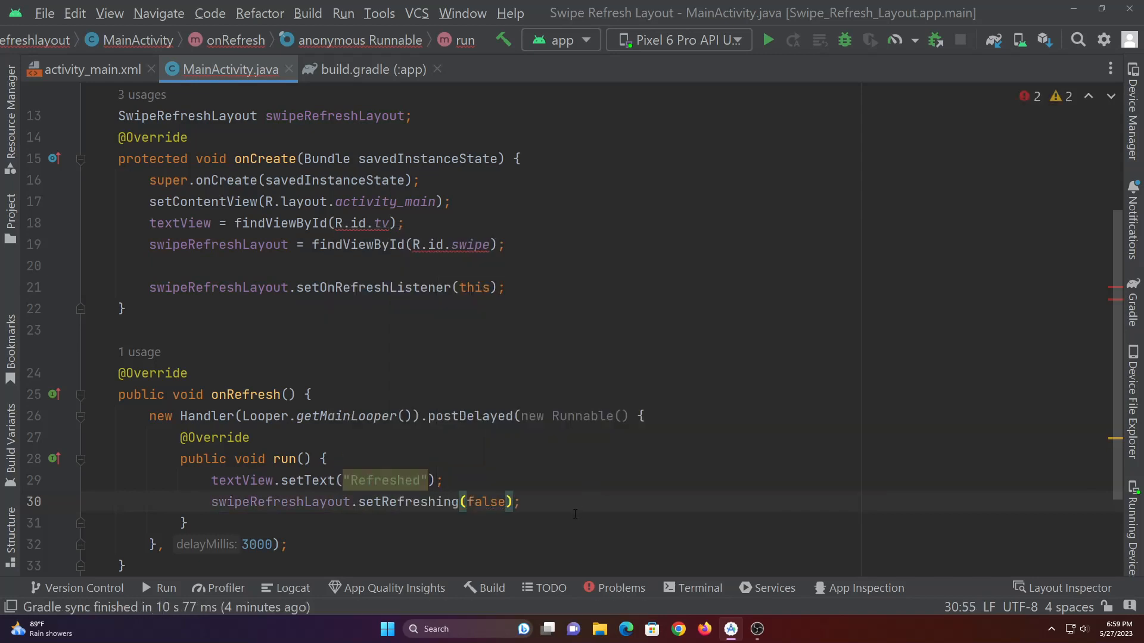
pyautogui.click(767, 39)
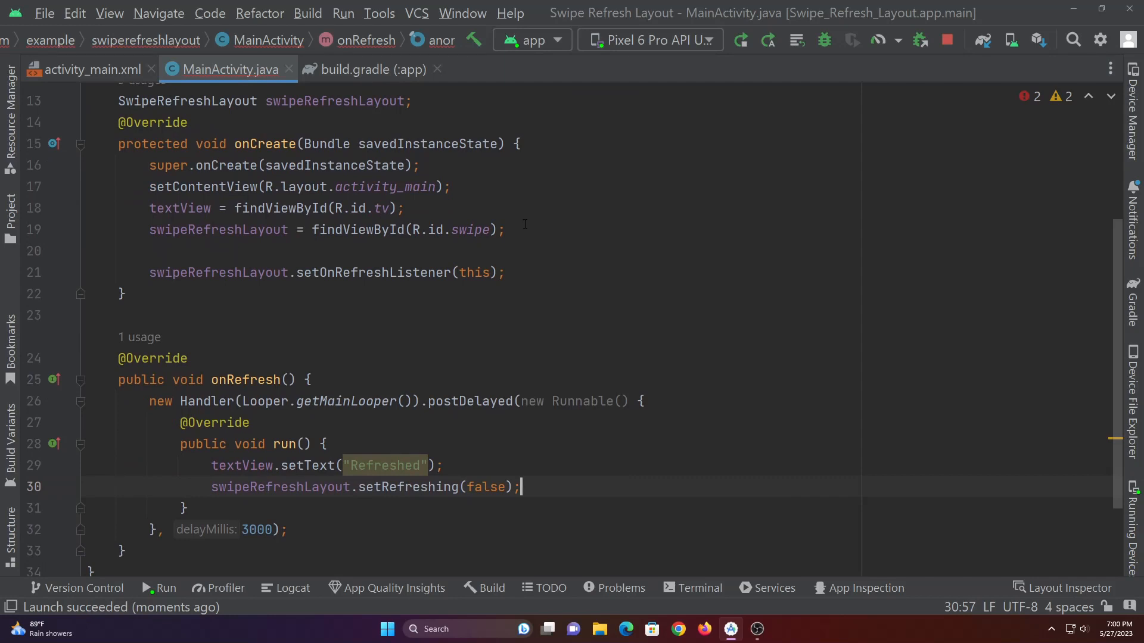
# Step: After setContentView, declare Toolbar toolbar = findViewById(R.id.toolbar)
pyautogui.click(453, 187)
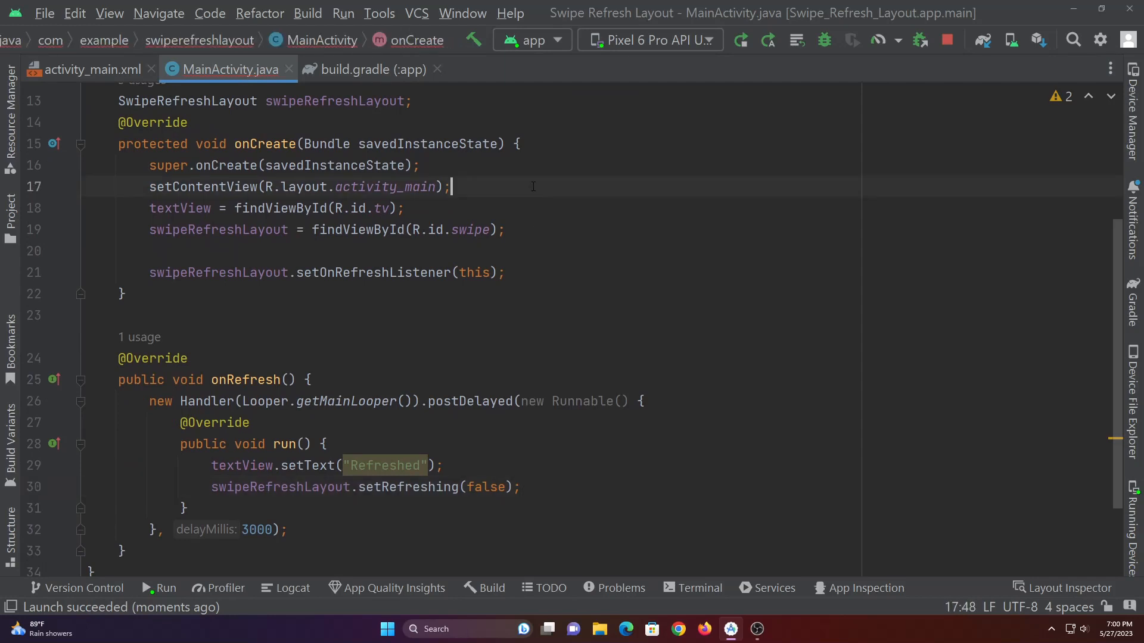
pyautogui.press('enter')
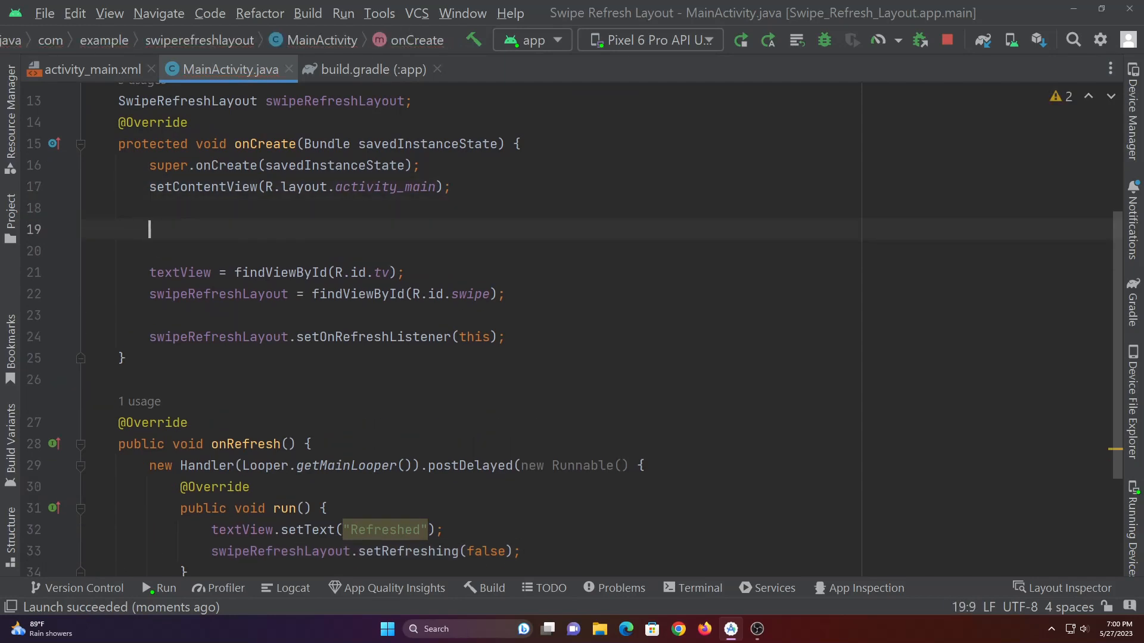
pyautogui.write('Too')
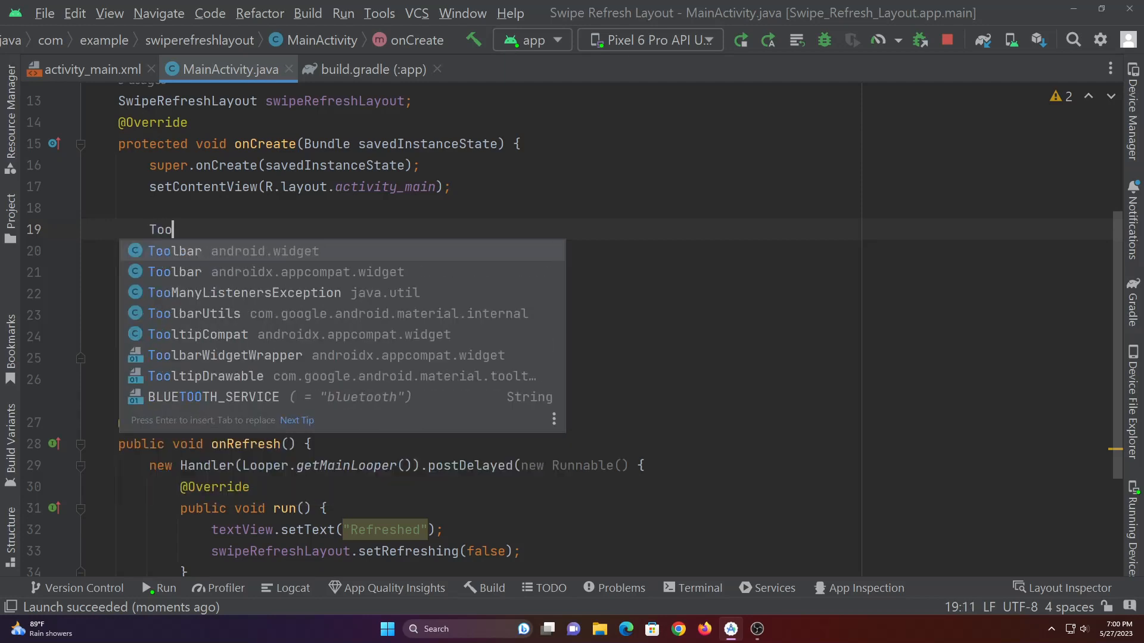
pyautogui.press('Escape')
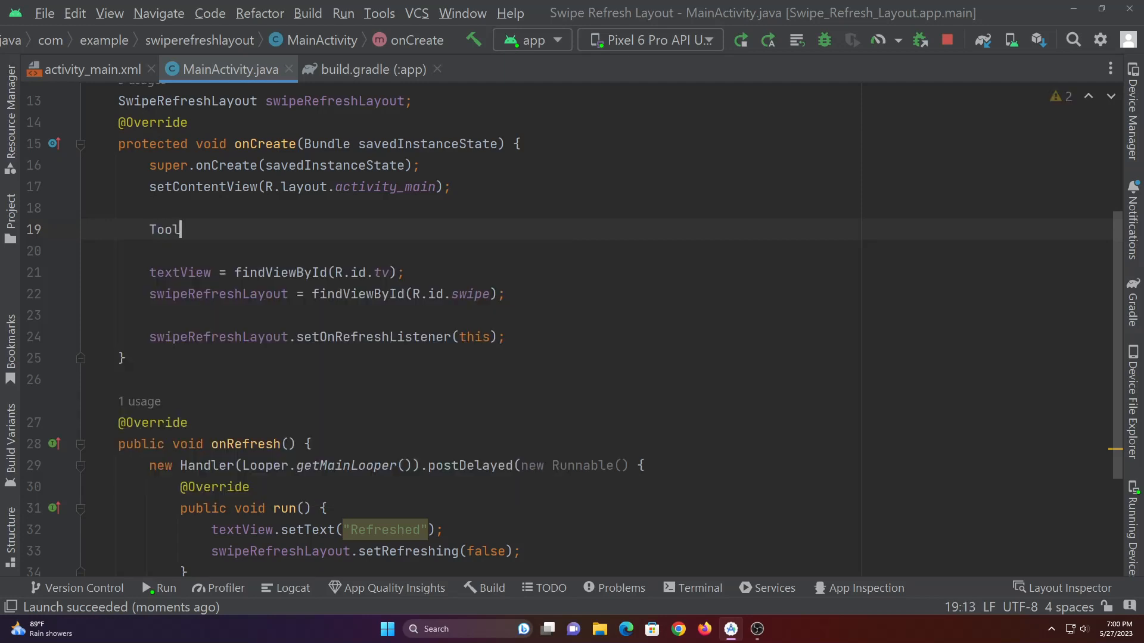
pyautogui.write('bar toolbar = f')
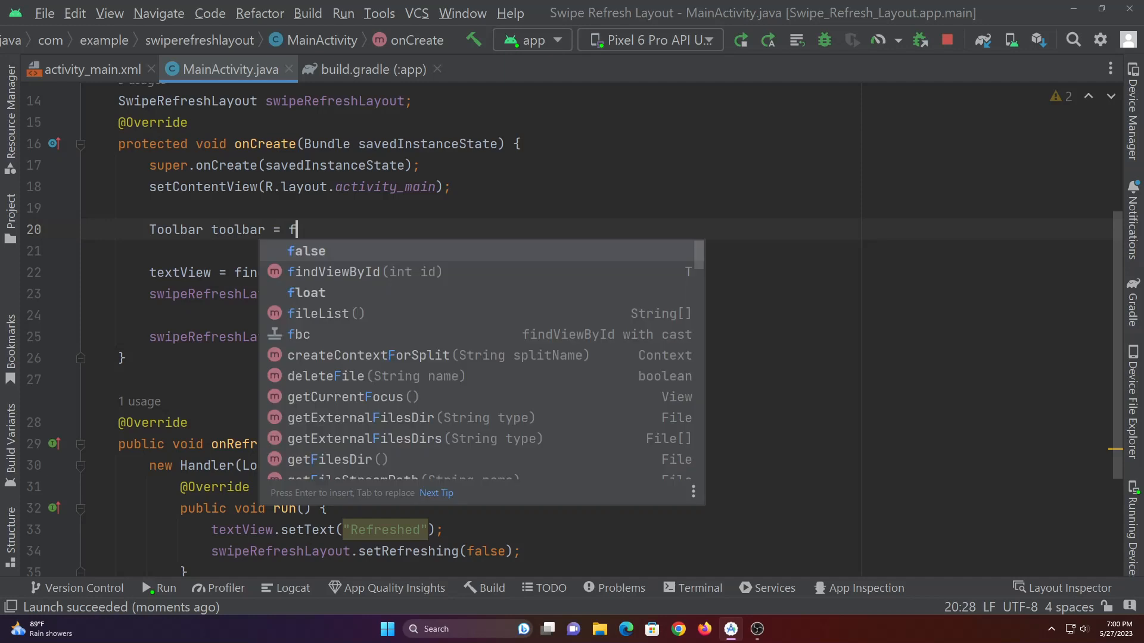
pyautogui.write('indViewById(R.id.t')
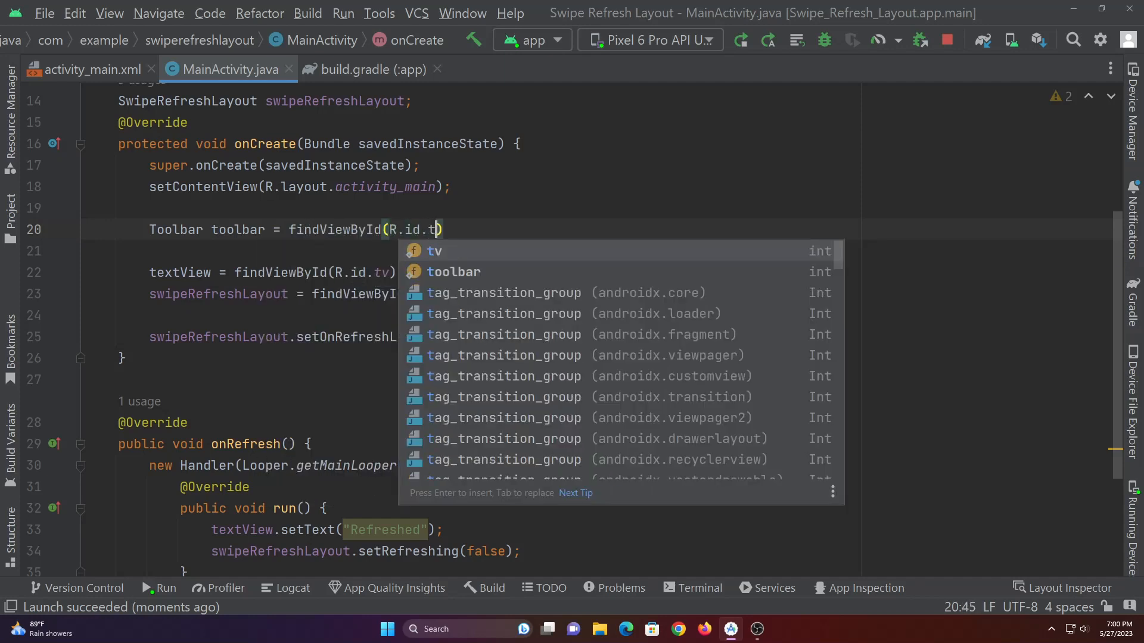
pyautogui.click(452, 271)
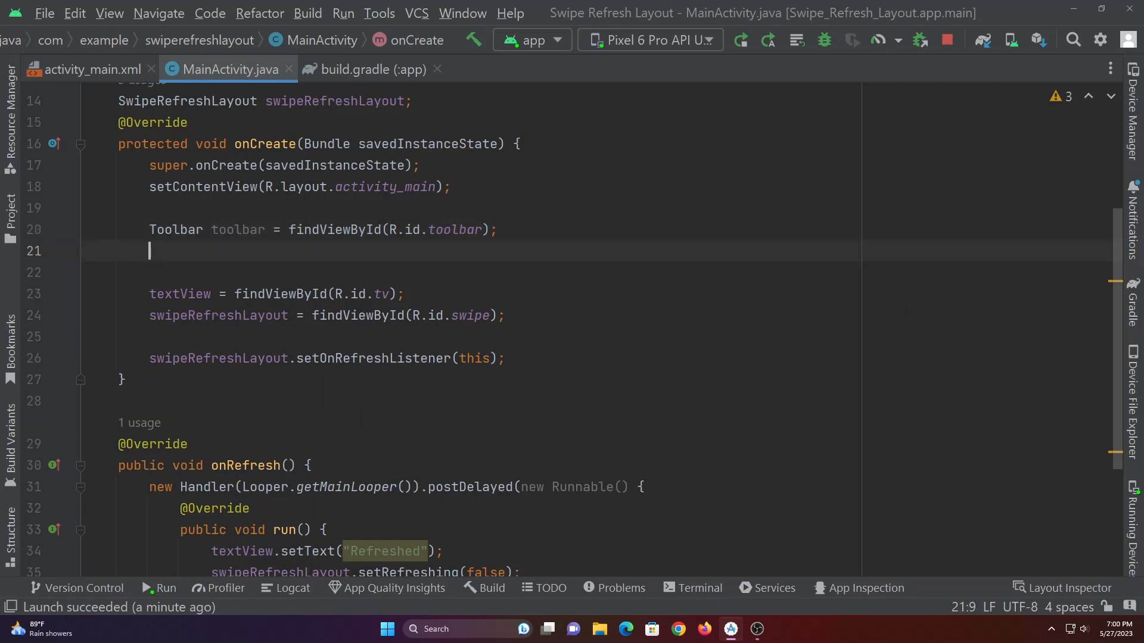
# Step: Install the toolbar as the action bar with setSupportActionBar(toolbar)
pyautogui.write('setsu')
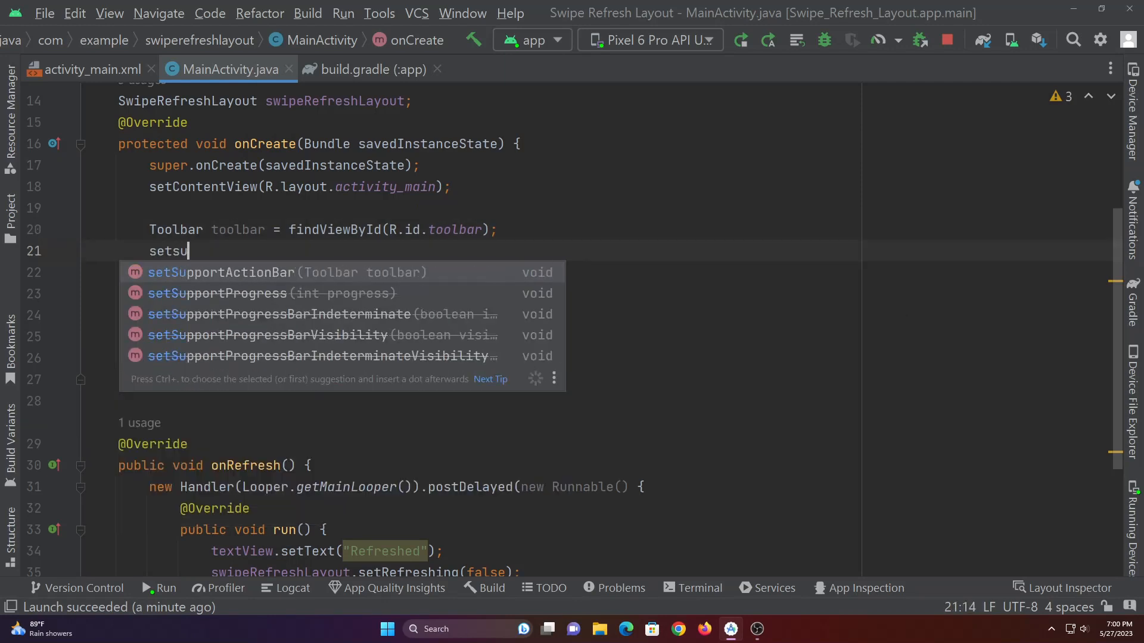
pyautogui.click(284, 271)
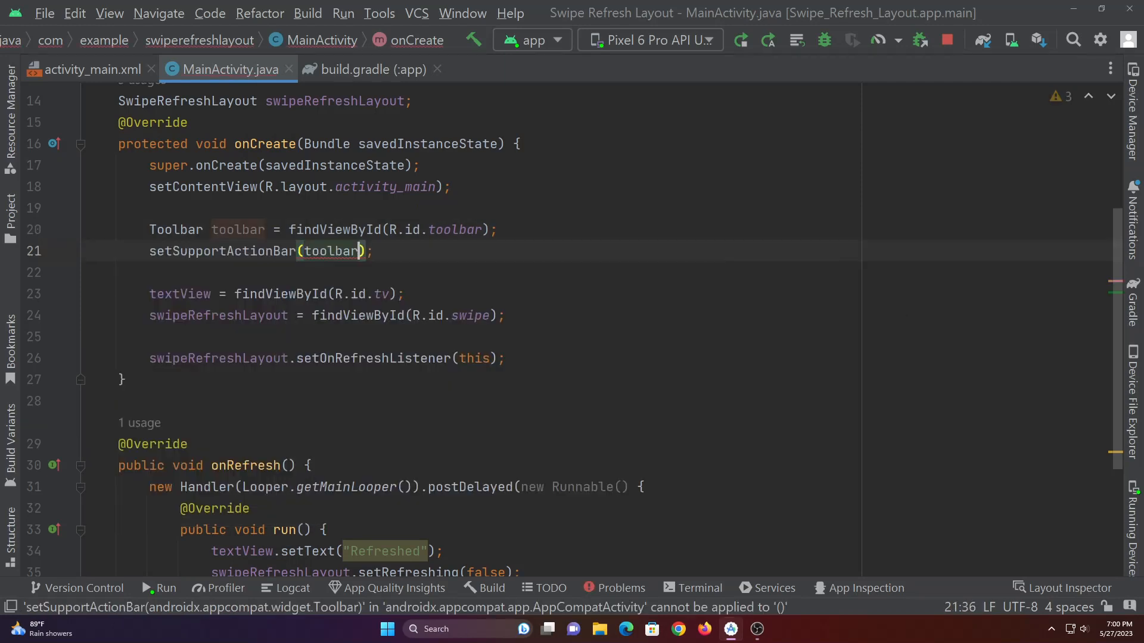
# Step: Rerun the app so the emulator shows the purple toolbar and the Refreshed text
pyautogui.click(740, 41)
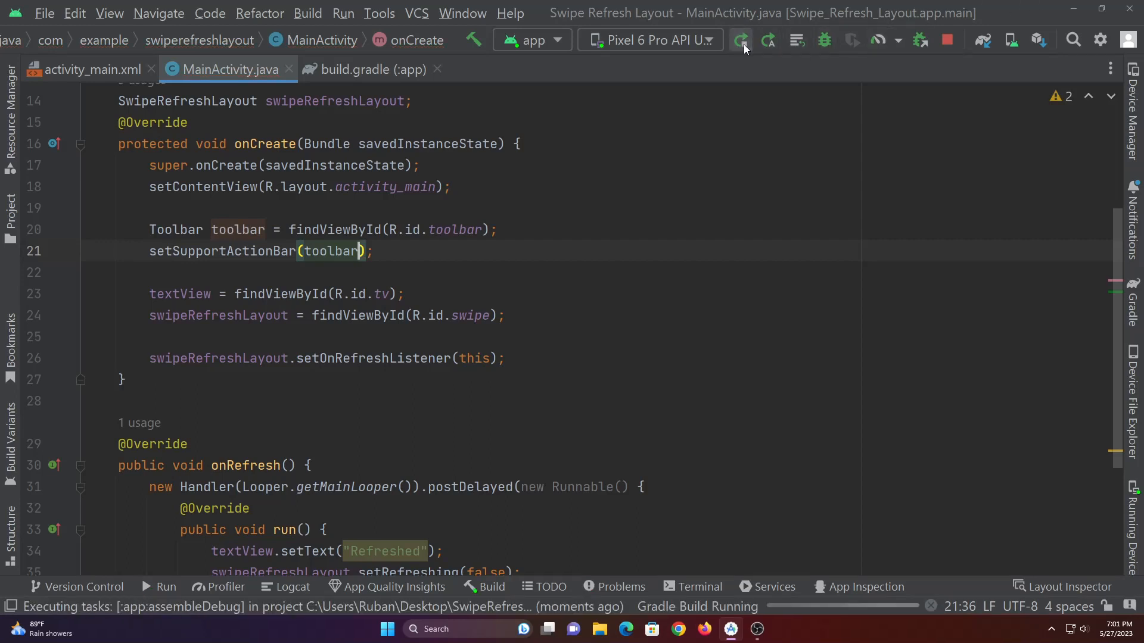
pyautogui.click(739, 41)
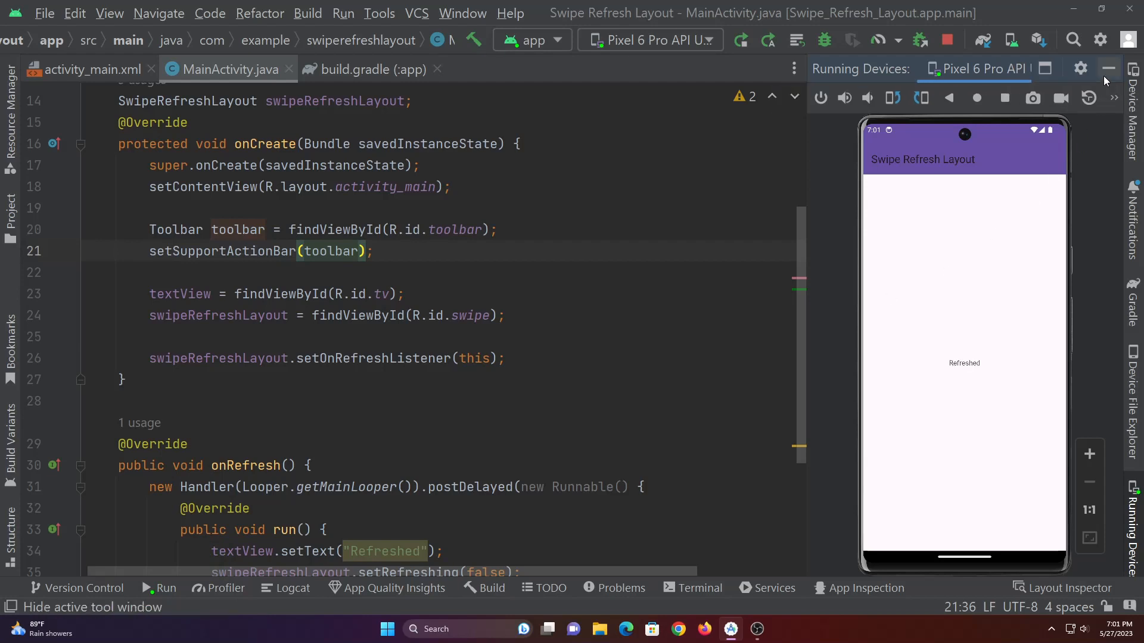
pyautogui.moveTo(1107, 77)
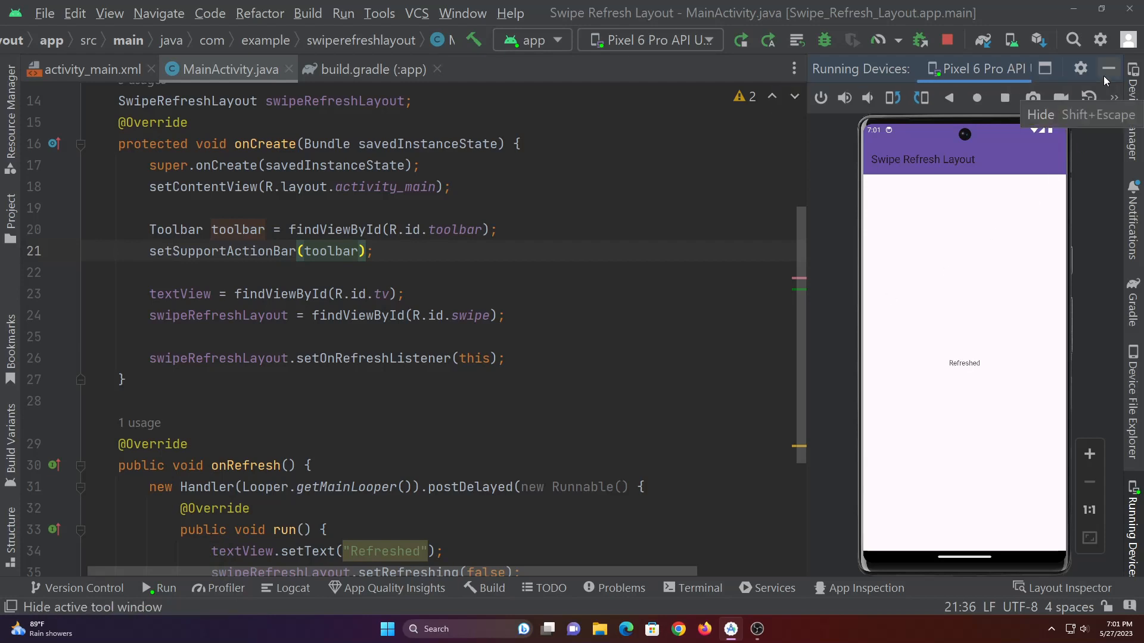